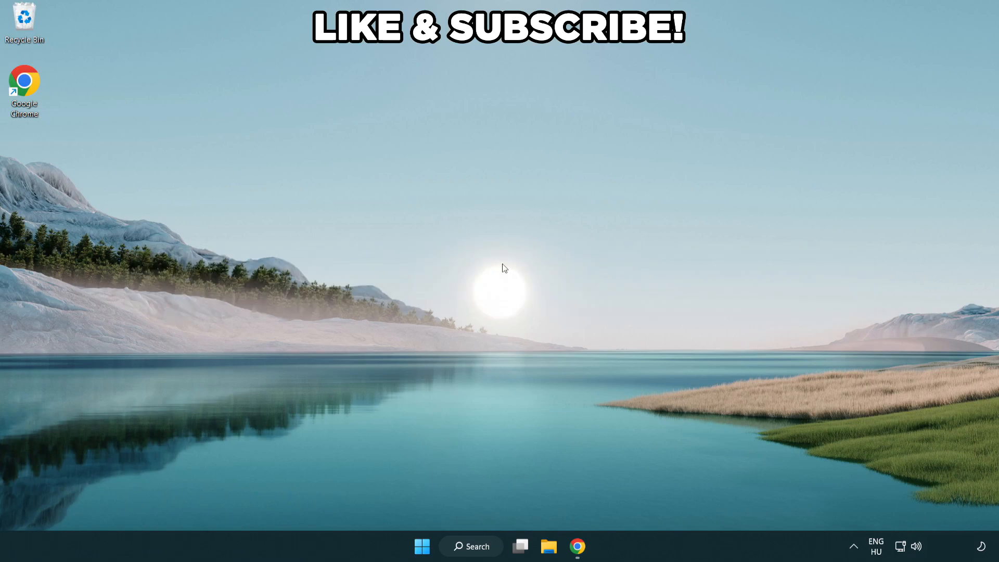
{"action": "mouse_move", "coordinate": [484, 546]}
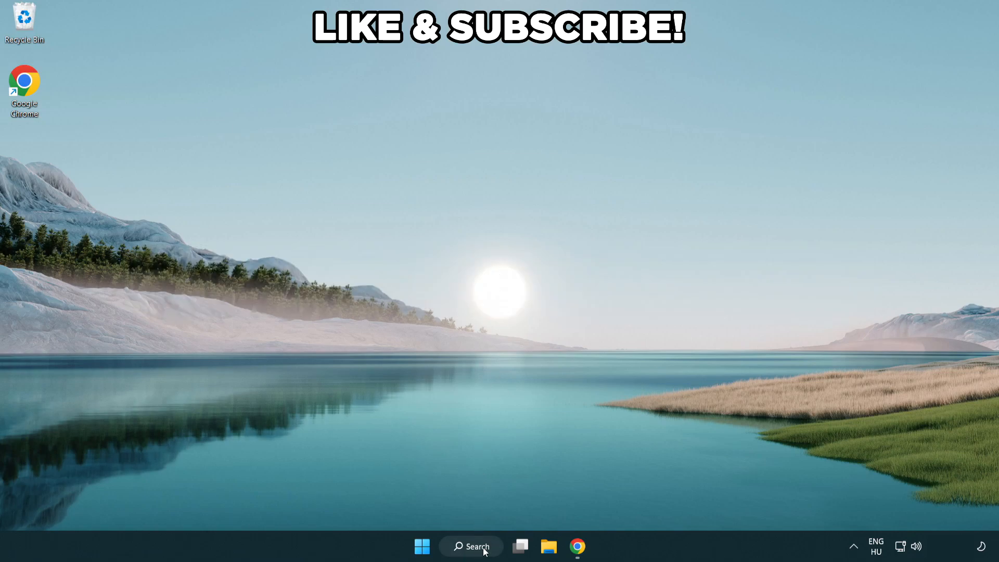
Search Windows for 'edit power' and open the Edit power plan result
{"action": "left_click", "coordinate": [470, 546]}
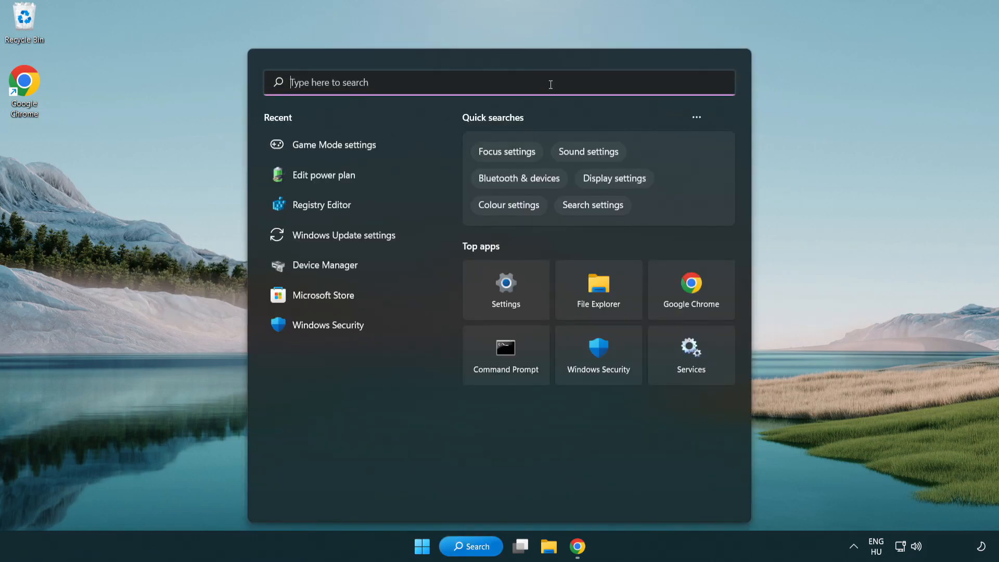
{"action": "type", "text": "edit power plan"}
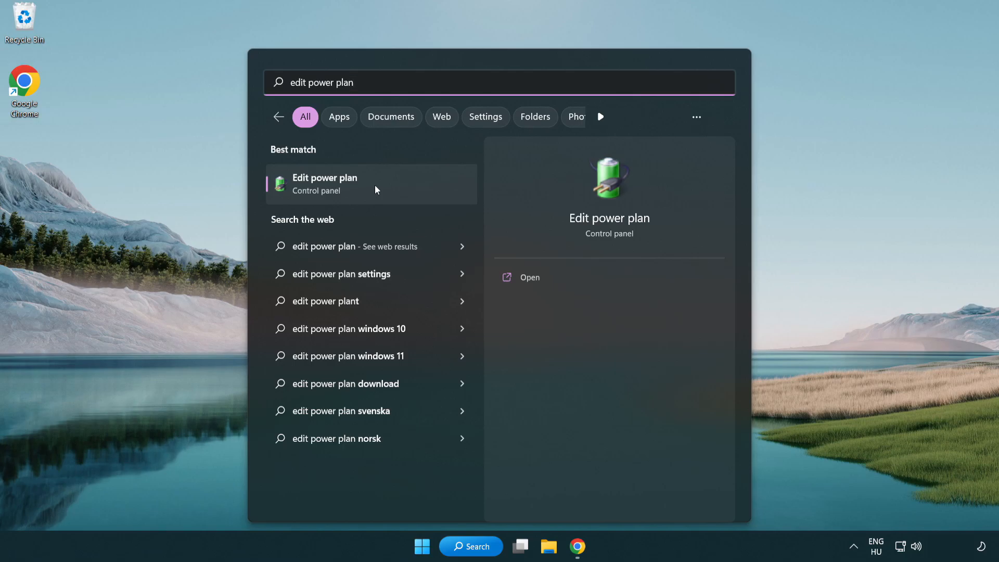
{"action": "left_click", "coordinate": [324, 183]}
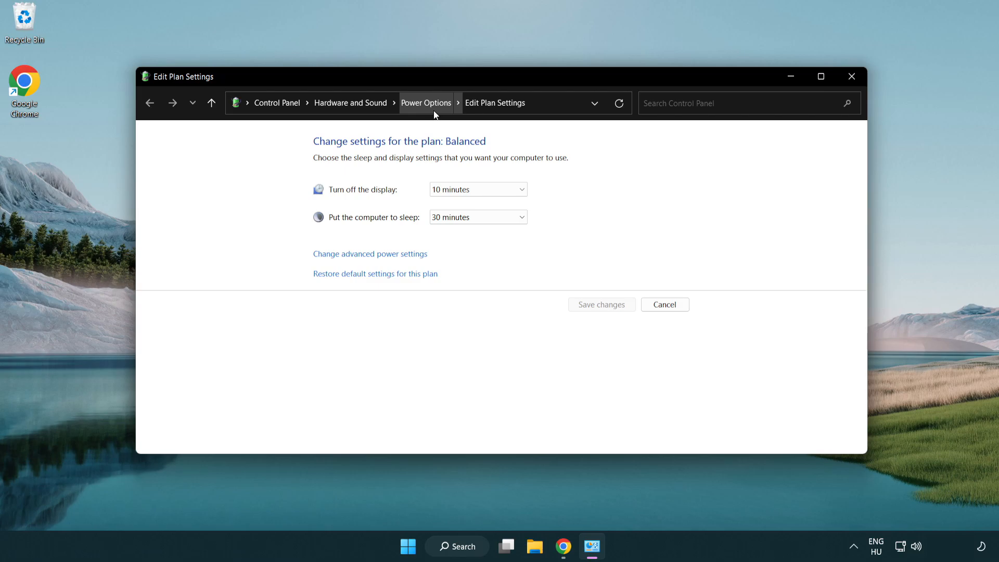
Return to Power Options, make High performance the active plan, and close the window
{"action": "left_click", "coordinate": [425, 103]}
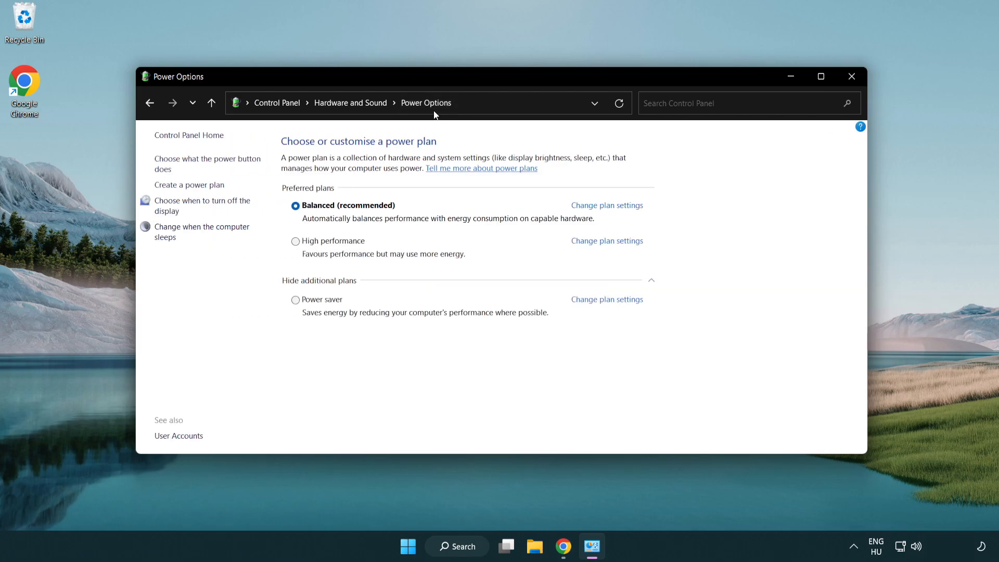
{"action": "mouse_move", "coordinate": [342, 247]}
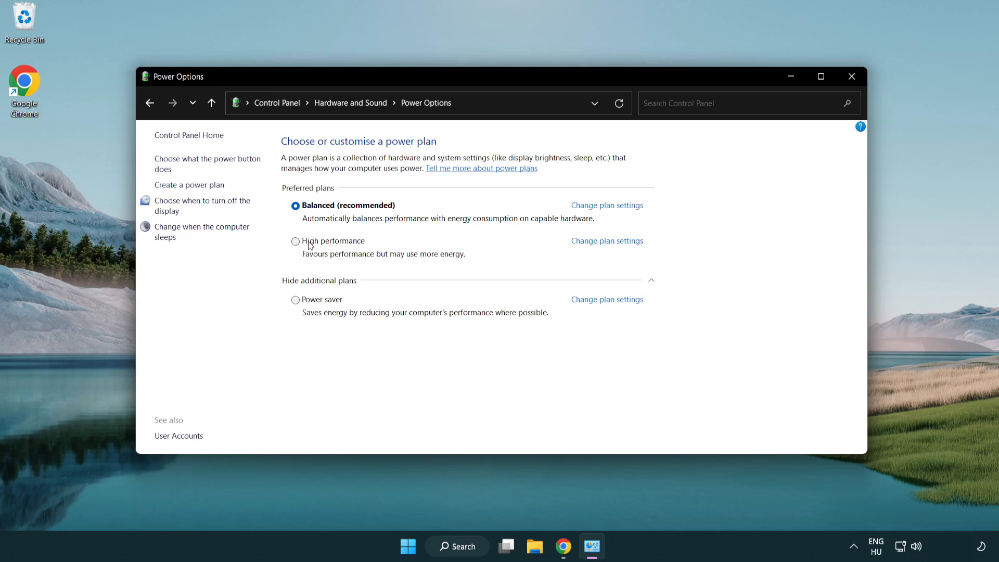
{"action": "left_click", "coordinate": [294, 240]}
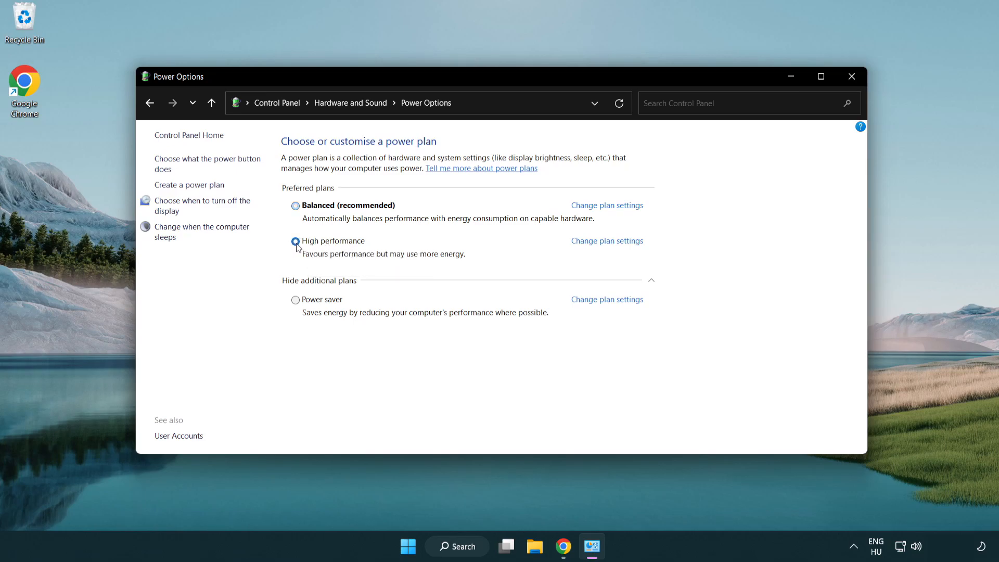
{"action": "left_click", "coordinate": [295, 240]}
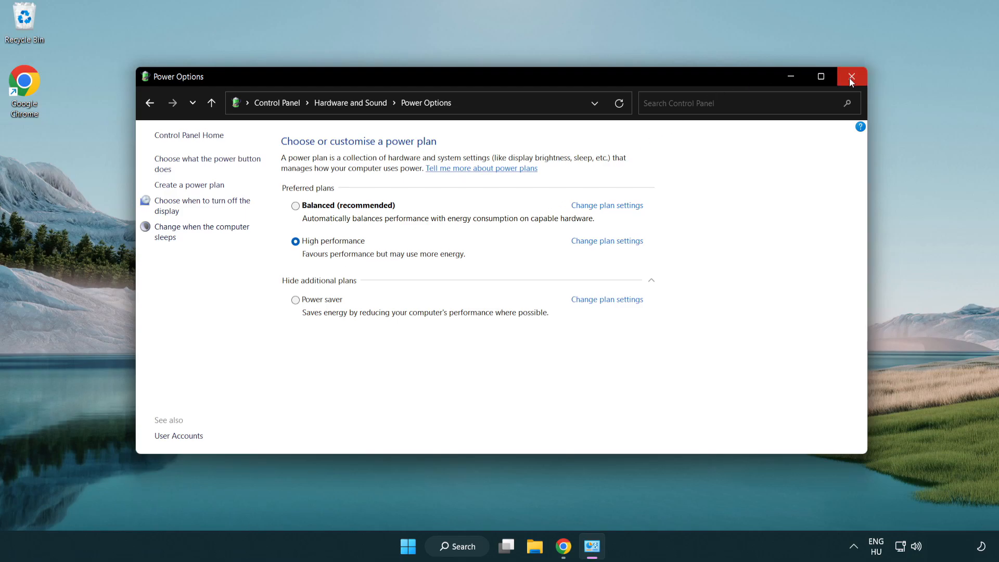
{"action": "left_click", "coordinate": [851, 76]}
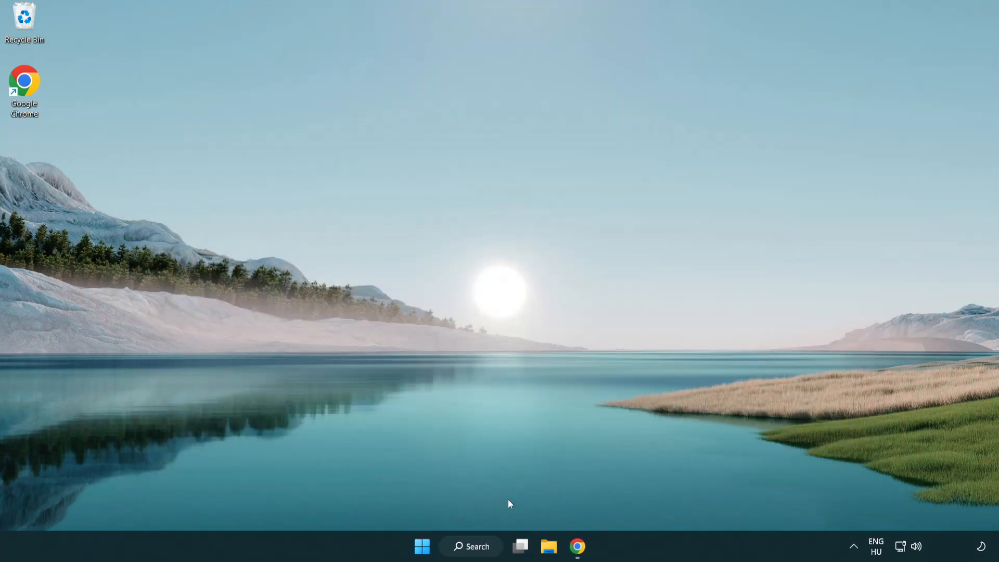
Search Windows for 'device manager' to open Device Manager
{"action": "left_click", "coordinate": [470, 546]}
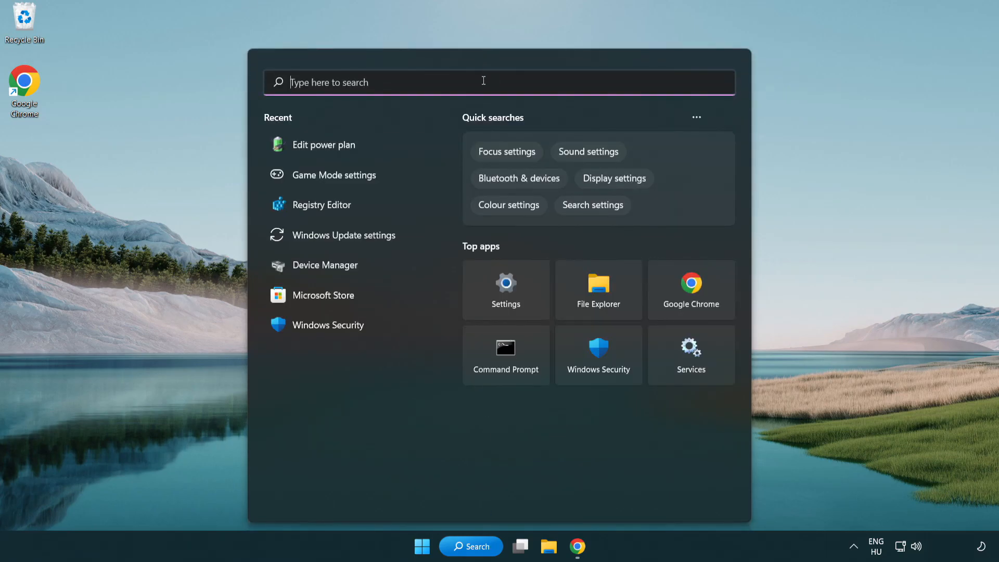
{"action": "type", "text": "device manager"}
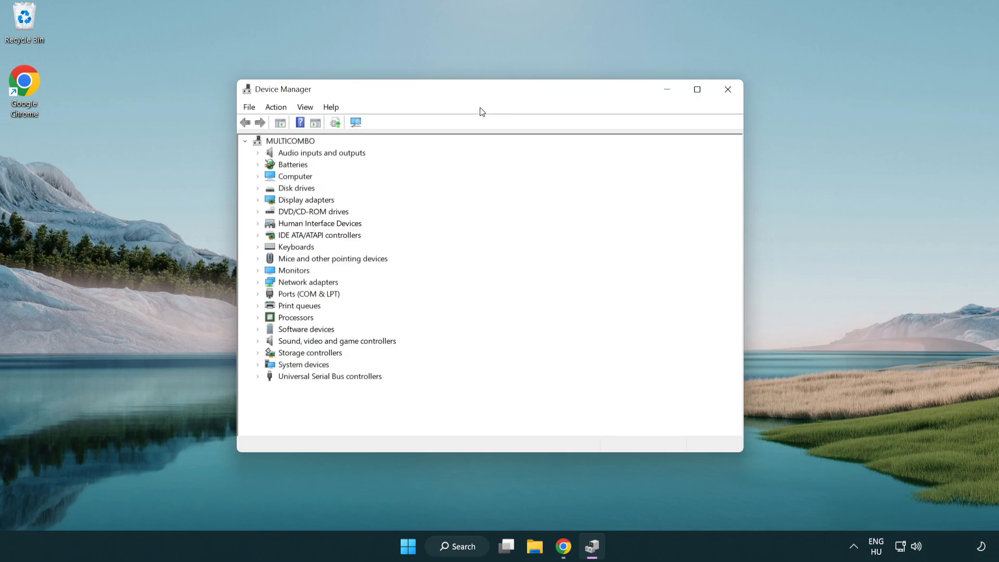
Expand Display adapters and choose Update driver for the VMware SVGA 3D adapter
{"action": "left_click", "coordinate": [305, 200]}
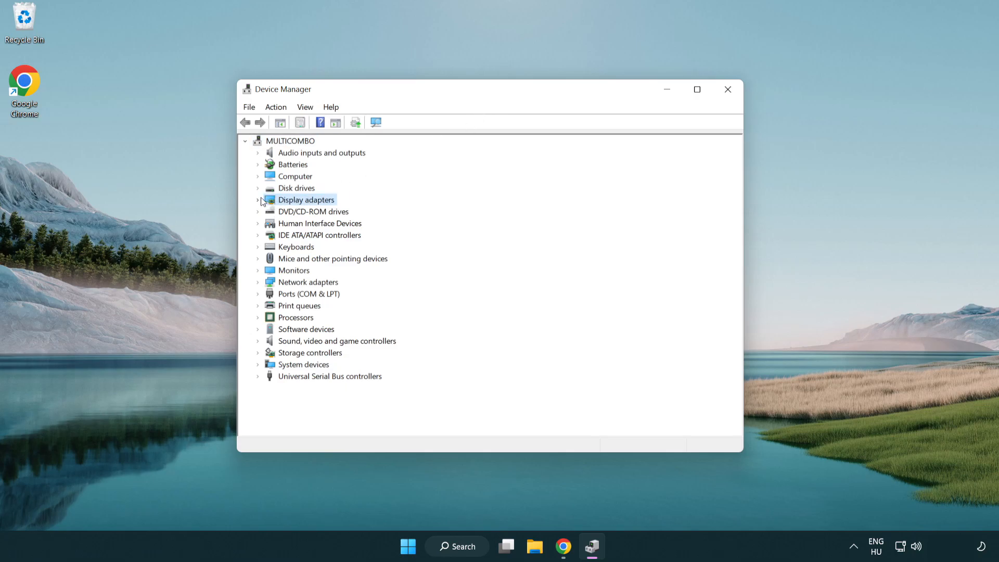
{"action": "left_click", "coordinate": [257, 199]}
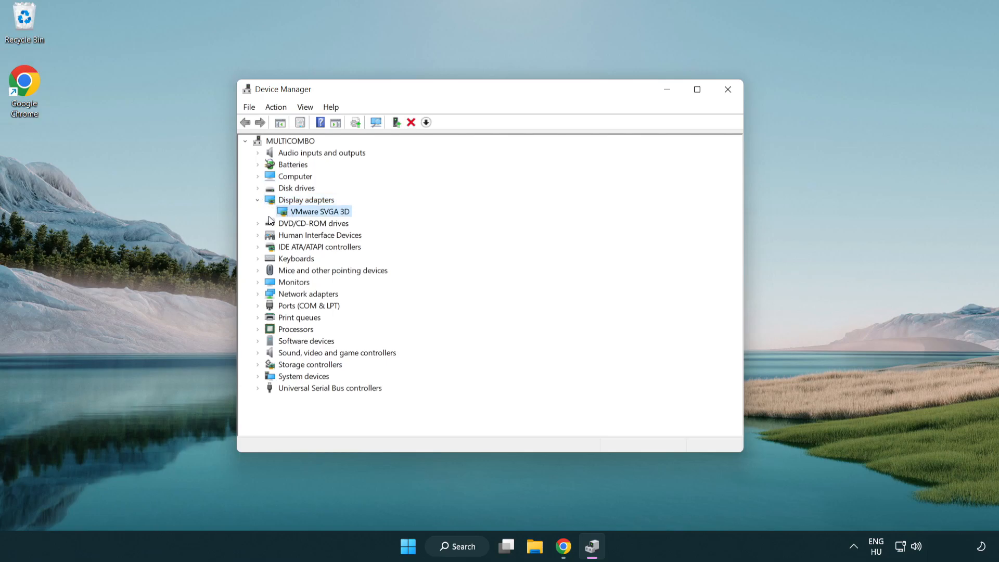
{"action": "mouse_move", "coordinate": [313, 216]}
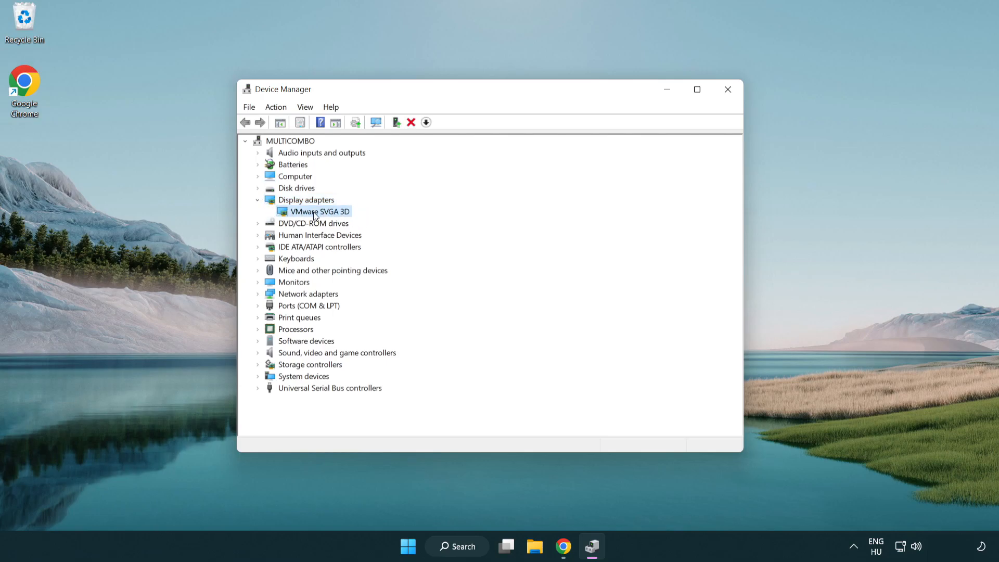
{"action": "right_click", "coordinate": [317, 211]}
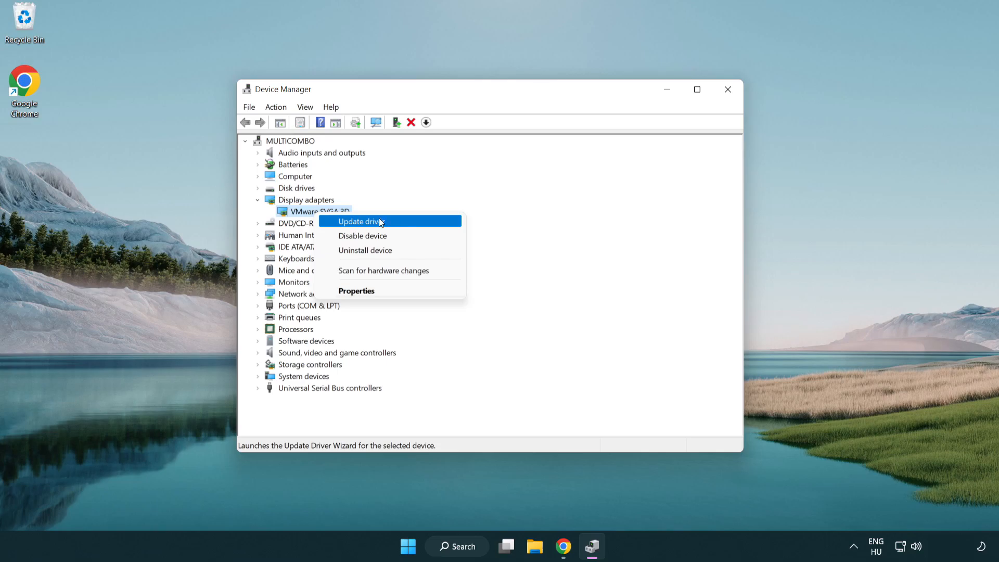
{"action": "left_click", "coordinate": [362, 220]}
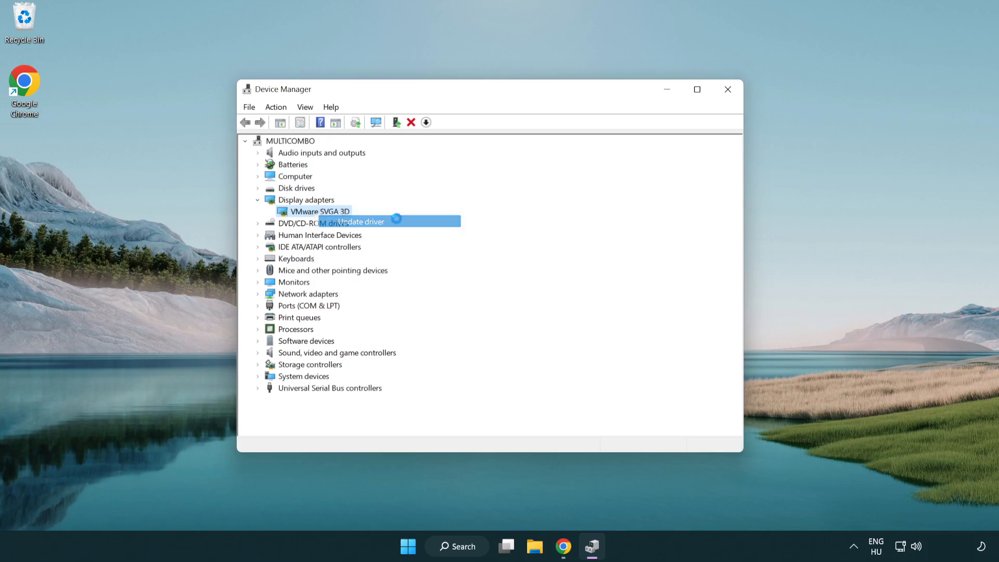
Let Windows search automatically for drivers, confirming the best driver is installed
{"action": "left_click", "coordinate": [360, 221]}
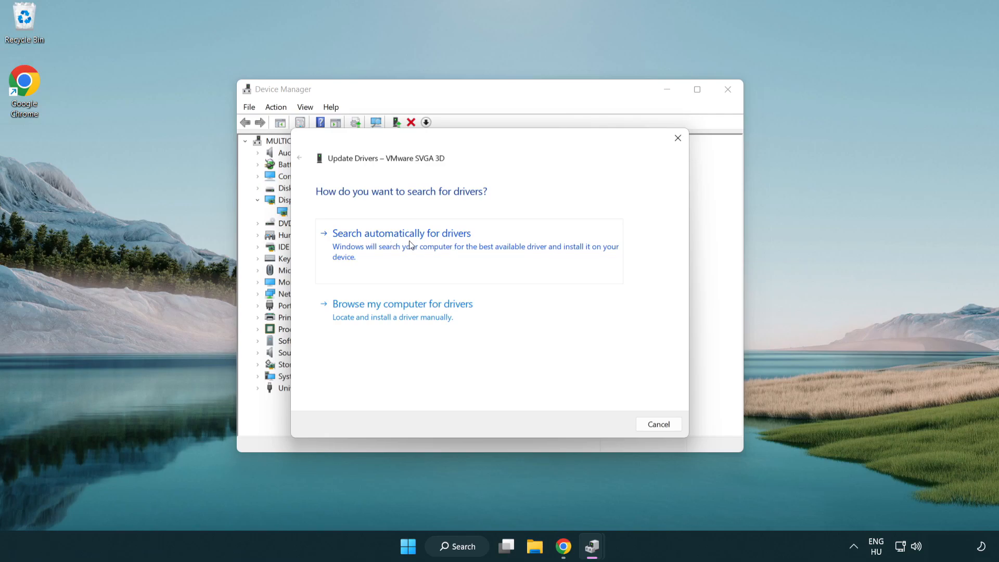
{"action": "left_click", "coordinate": [402, 232]}
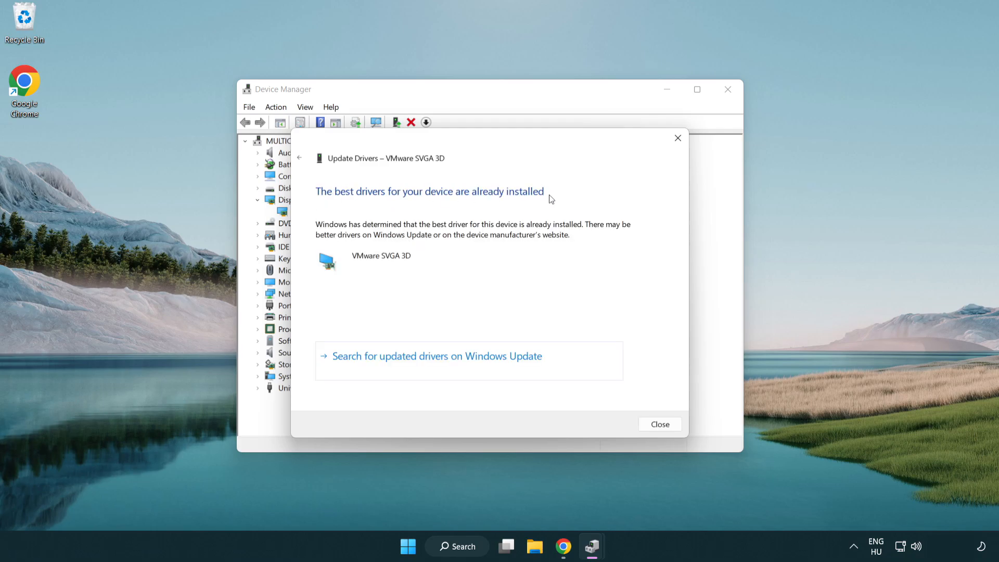
{"action": "mouse_move", "coordinate": [660, 424]}
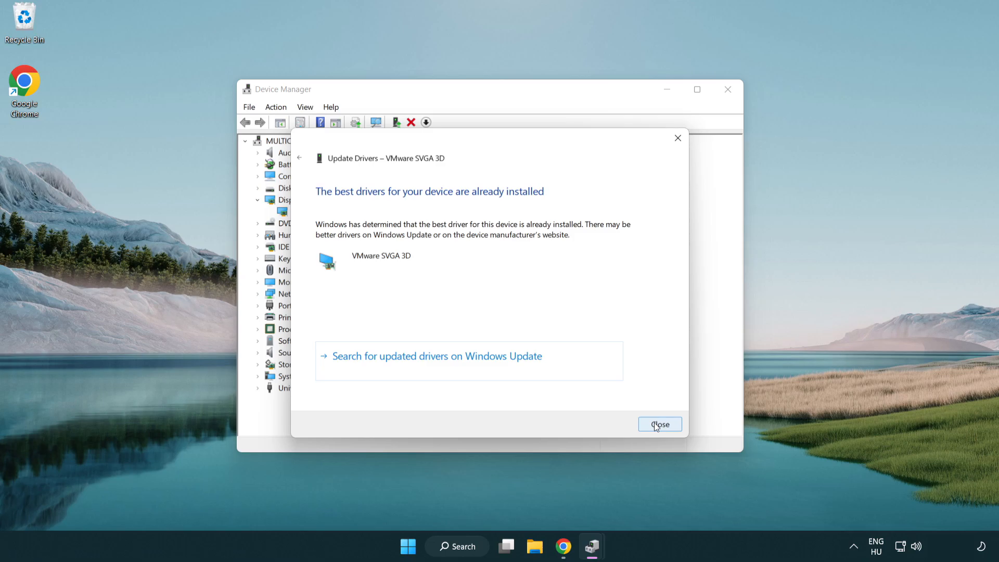
Dismiss the driver update result and close Device Manager
{"action": "left_click", "coordinate": [660, 425]}
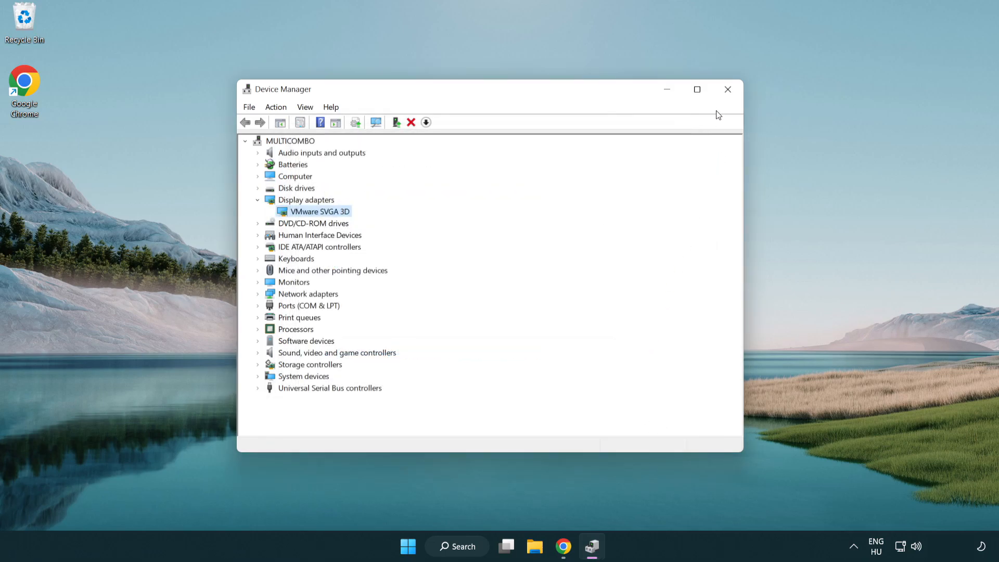
{"action": "mouse_move", "coordinate": [727, 90]}
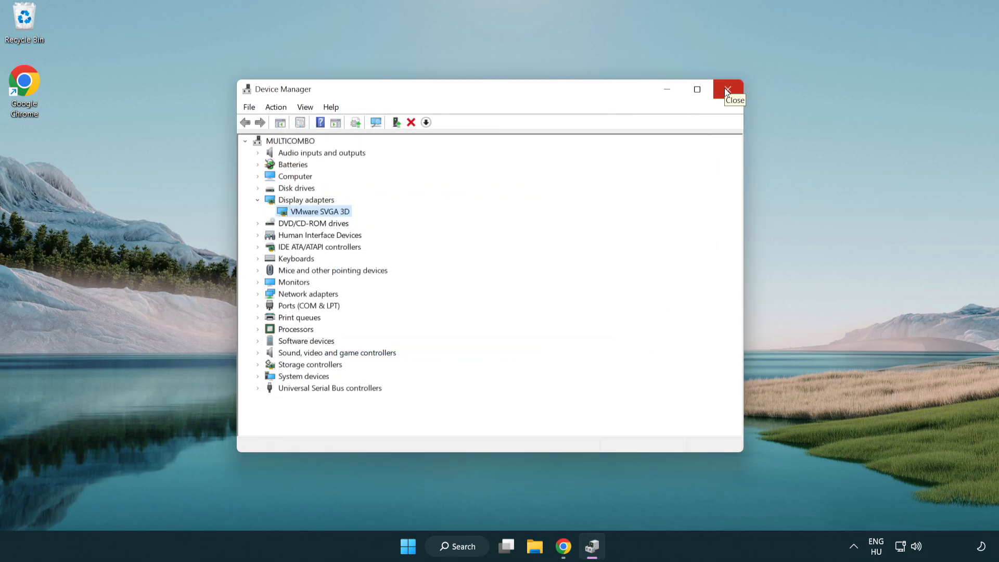
{"action": "left_click", "coordinate": [728, 89]}
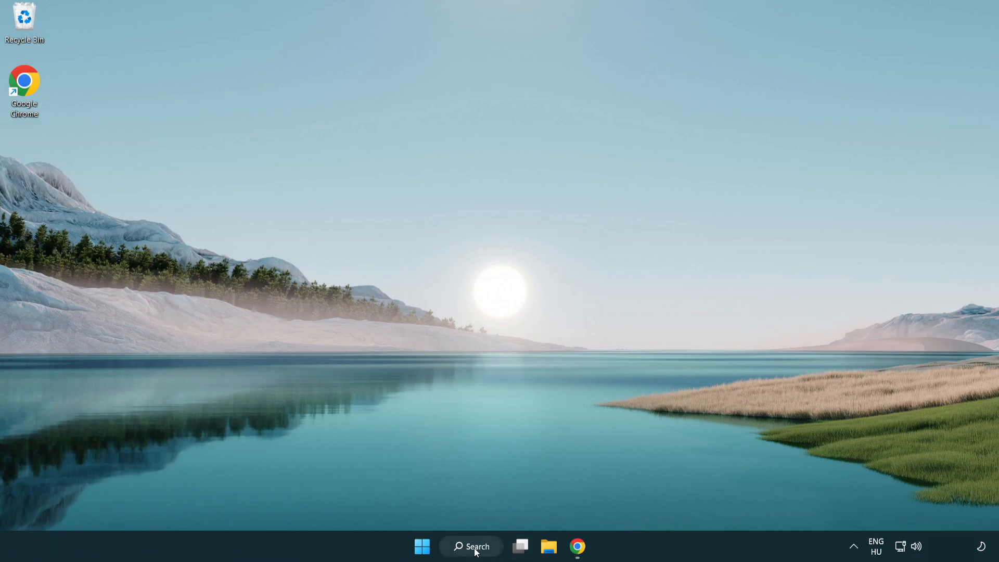
Search Windows for 'game Mode settings' and open the Game Mode settings page
{"action": "left_click", "coordinate": [470, 546]}
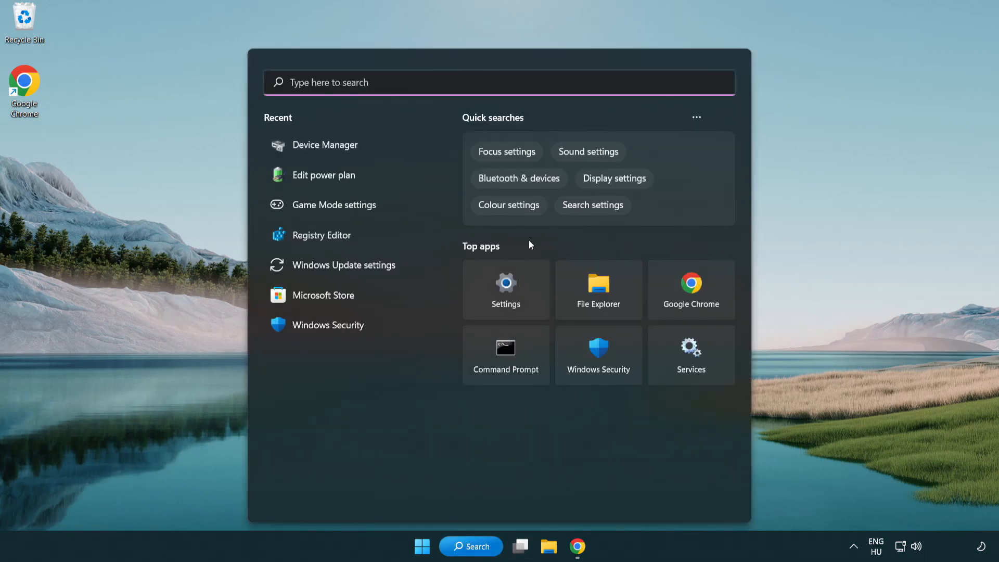
{"action": "type", "text": "game Mode settings"}
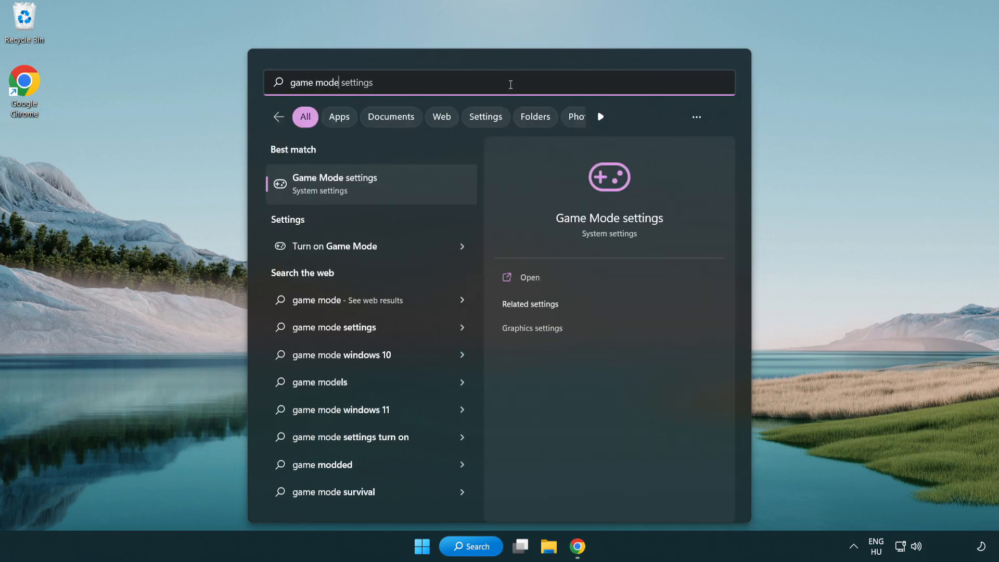
{"action": "mouse_move", "coordinate": [380, 195]}
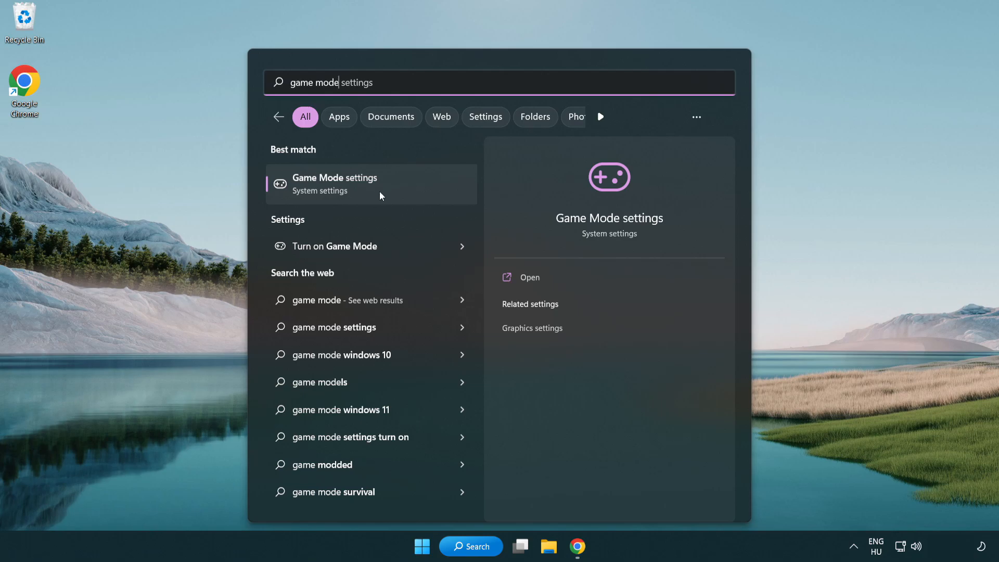
{"action": "mouse_move", "coordinate": [376, 190]}
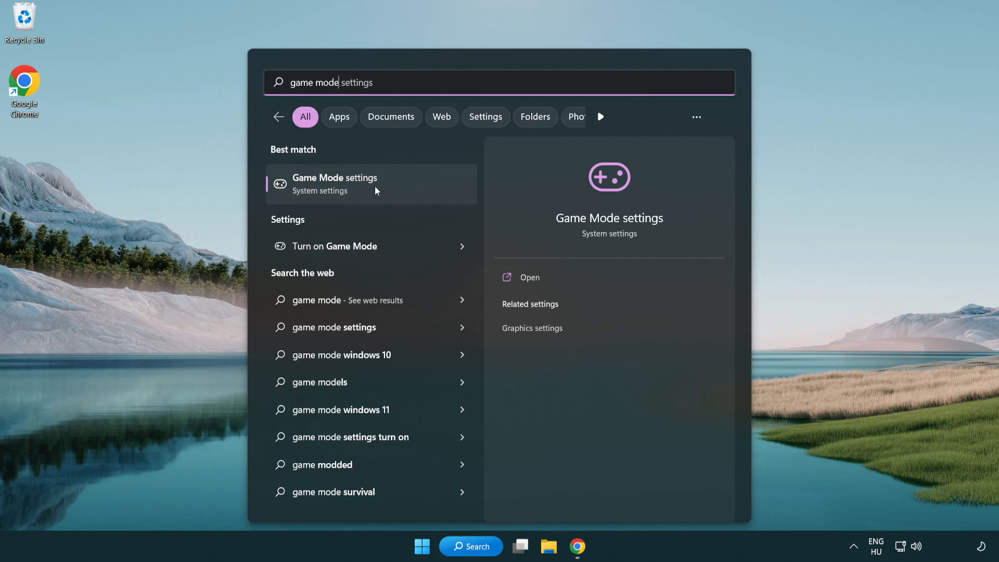
{"action": "left_click", "coordinate": [371, 184]}
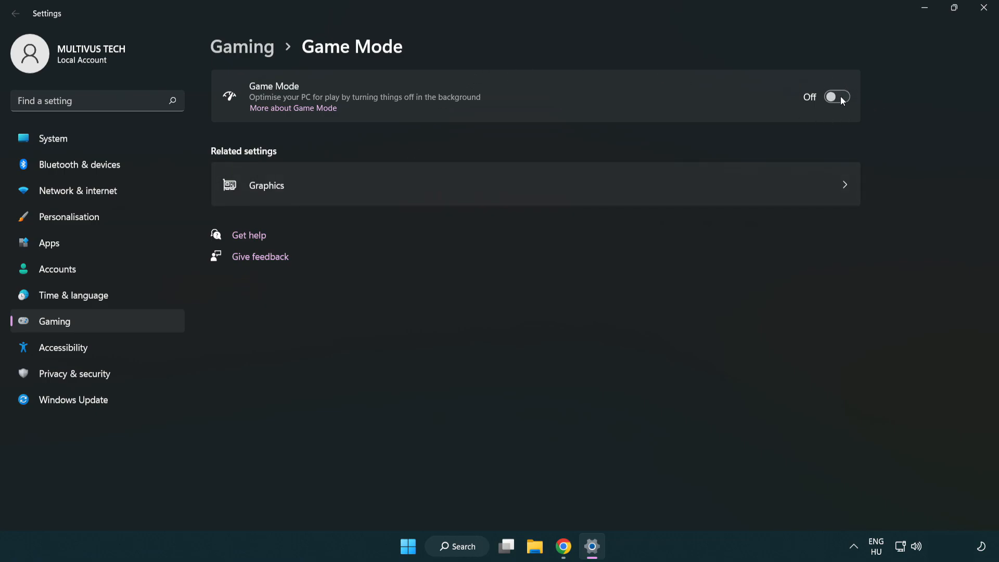
Switch the Game Mode toggle to On
{"action": "left_click", "coordinate": [836, 97]}
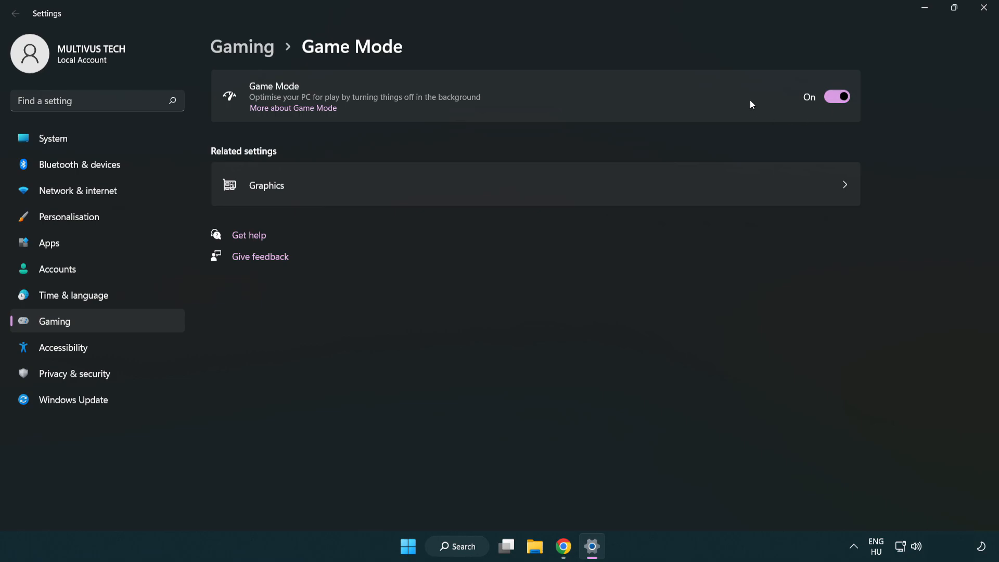
{"action": "mouse_move", "coordinate": [384, 101]}
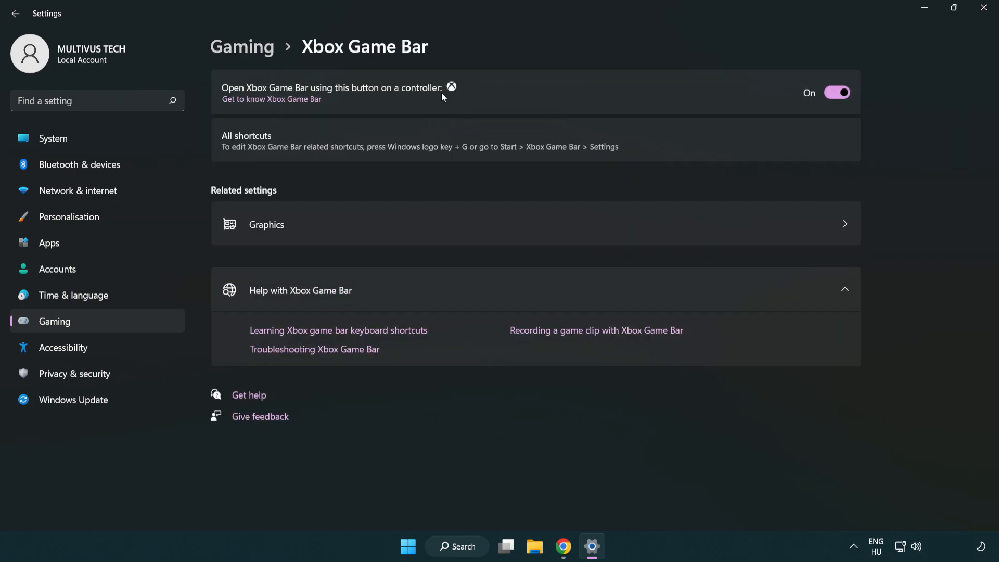
{"action": "mouse_move", "coordinate": [361, 96]}
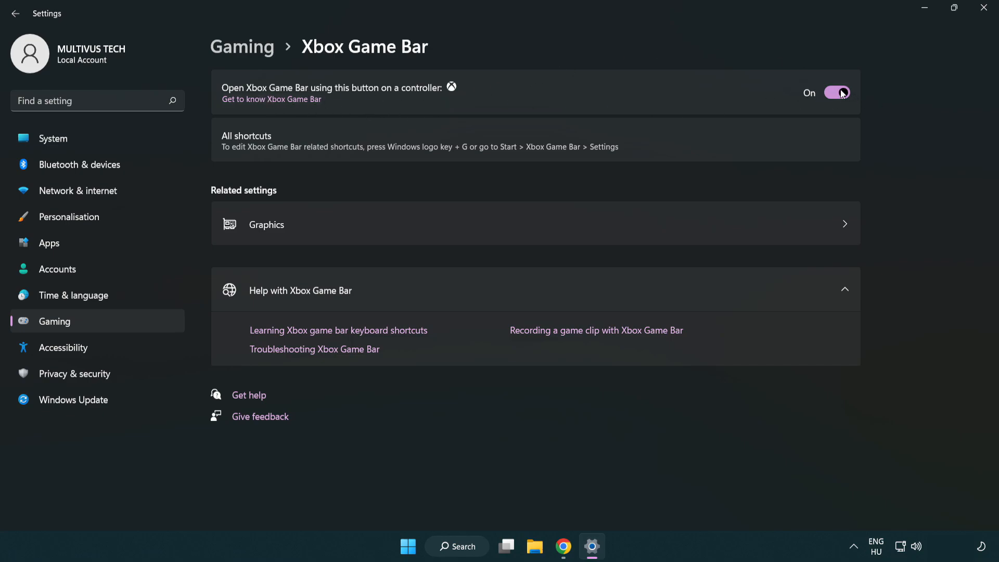
Turn off the Xbox Game Bar controller-button shortcut and close Settings
{"action": "left_click", "coordinate": [836, 93]}
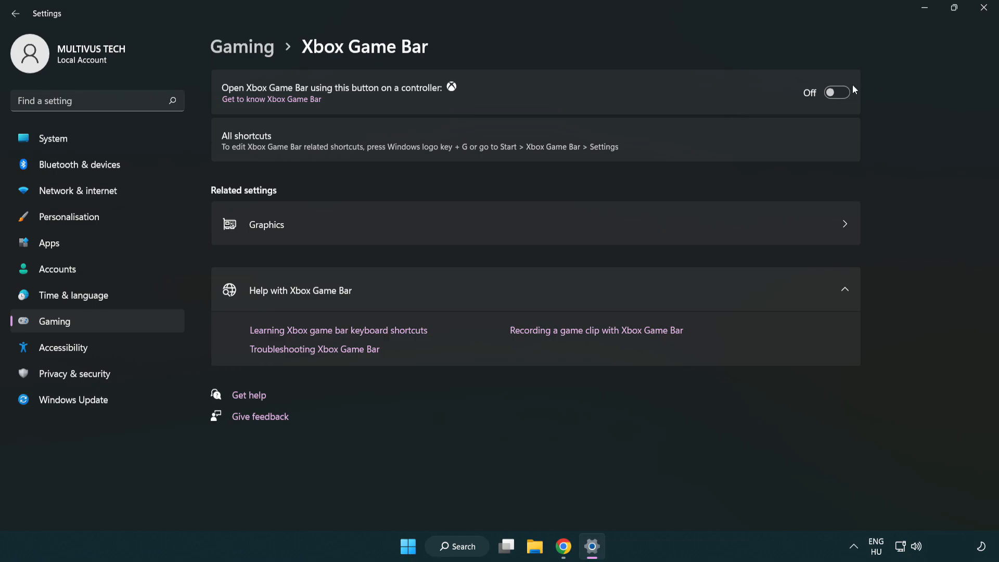
{"action": "mouse_move", "coordinate": [971, 25]}
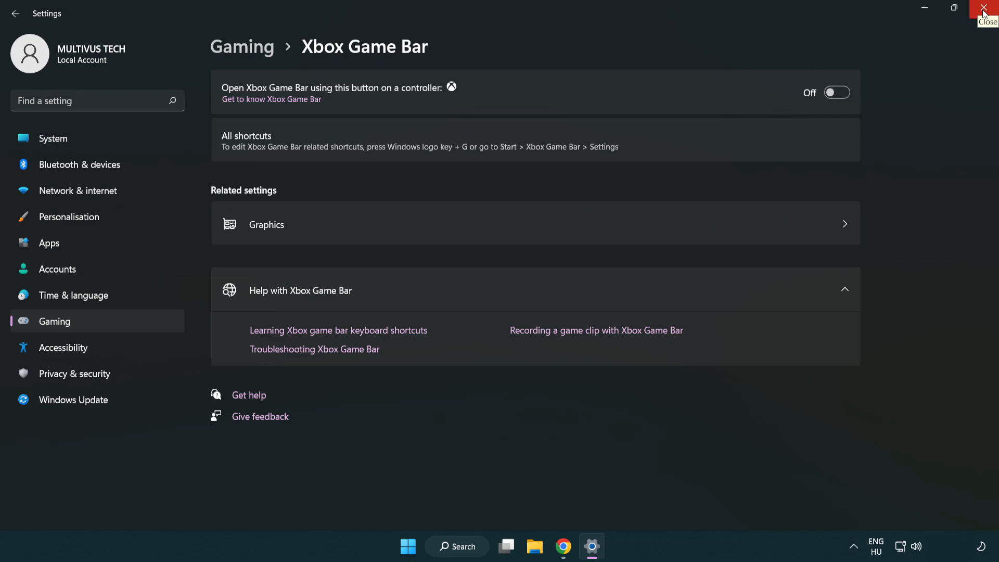
{"action": "left_click", "coordinate": [989, 7]}
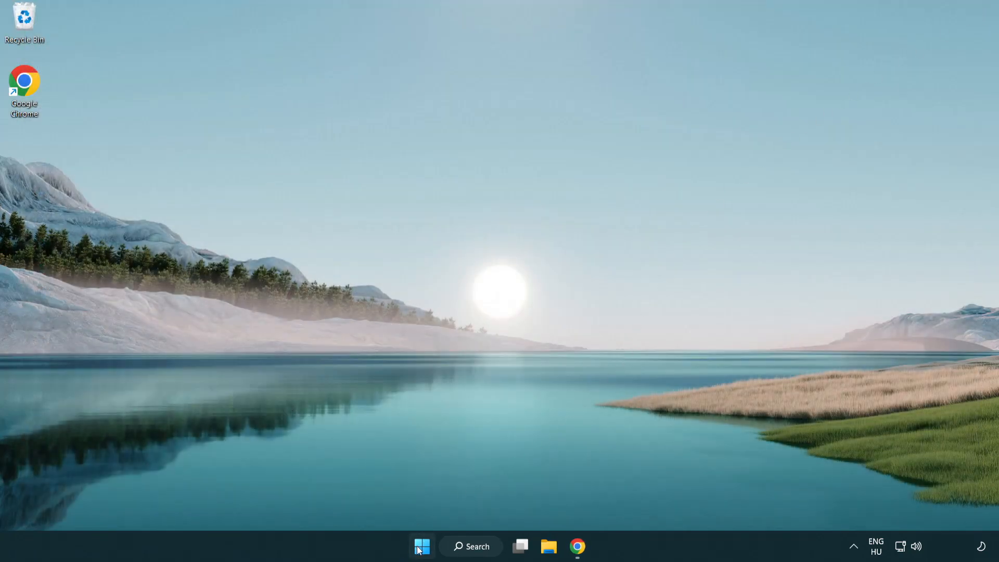
Launch Task Manager from the Start button's quick-link menu
{"action": "right_click", "coordinate": [421, 546]}
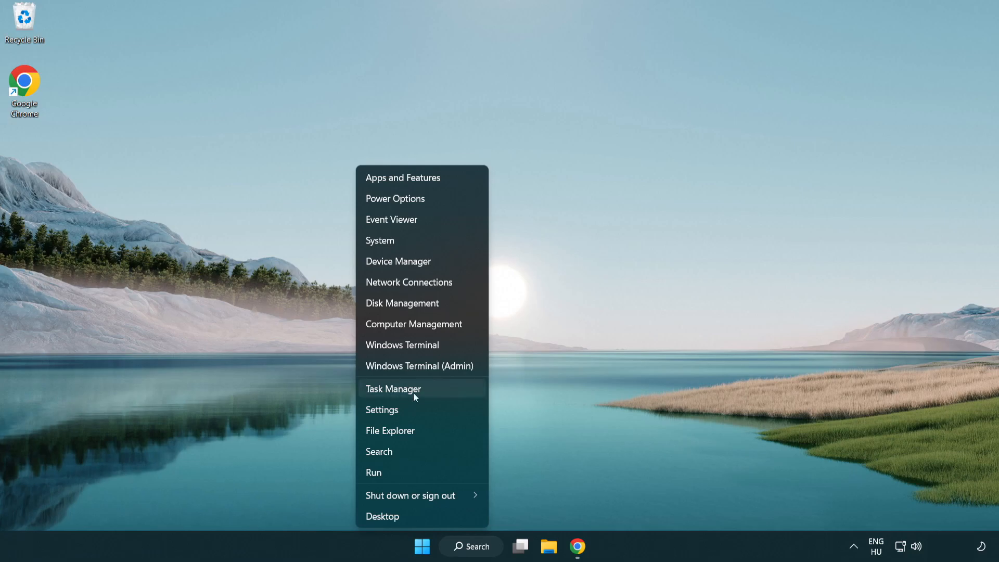
{"action": "left_click", "coordinate": [439, 392]}
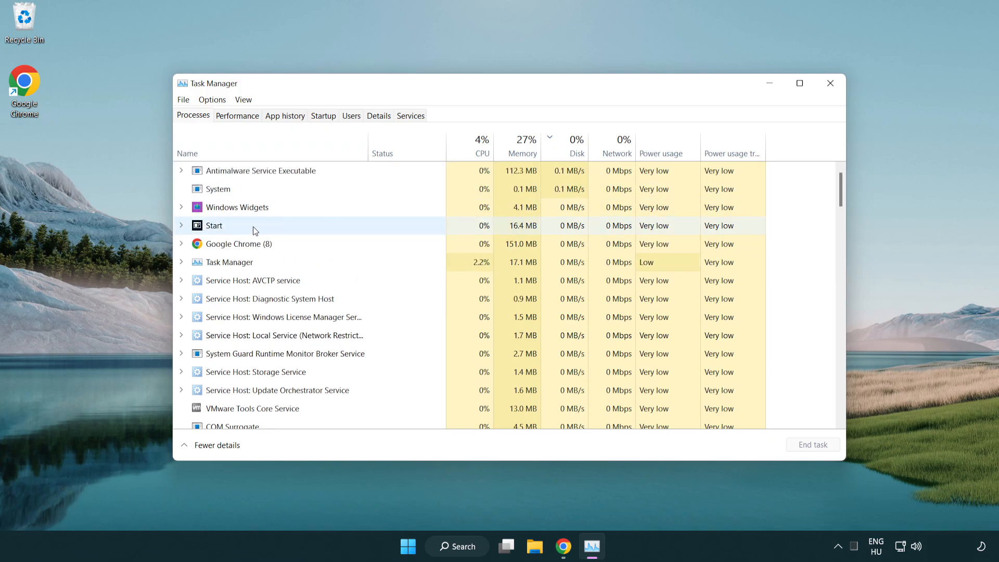
Switch Task Manager to the Startup apps list
{"action": "left_click", "coordinate": [237, 243]}
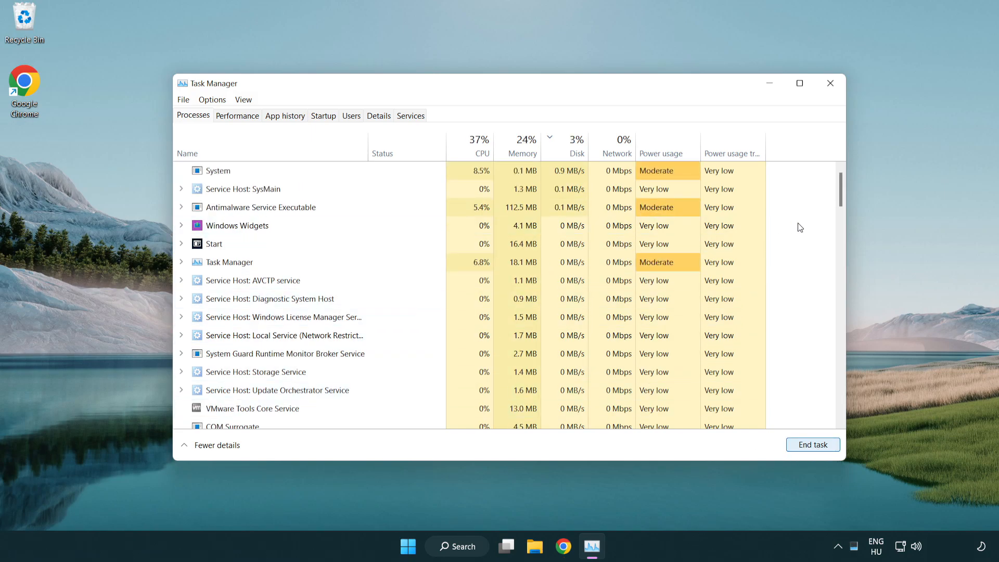
{"action": "scroll", "scroll_direction": "down", "scroll_amount": 3}
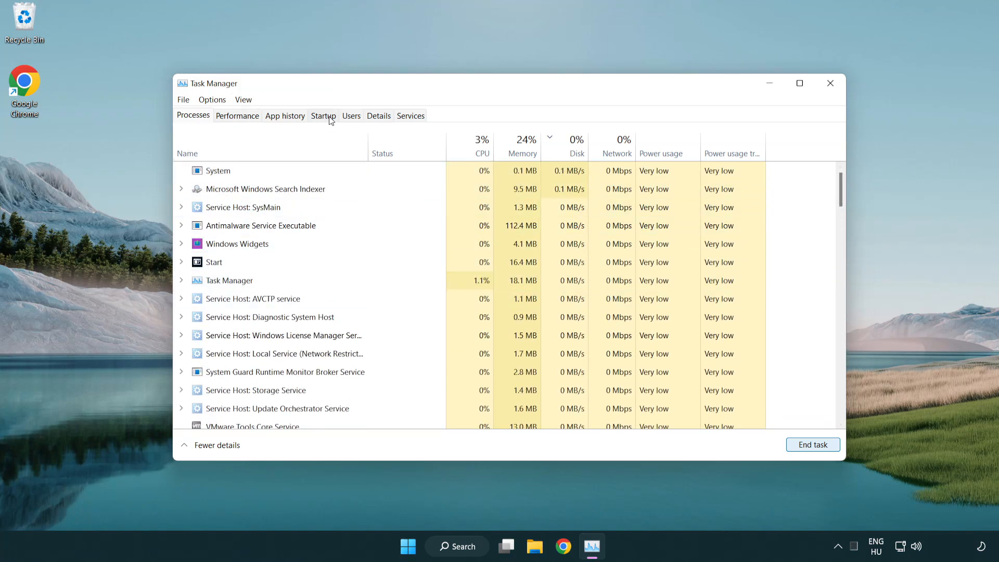
{"action": "left_click", "coordinate": [322, 116]}
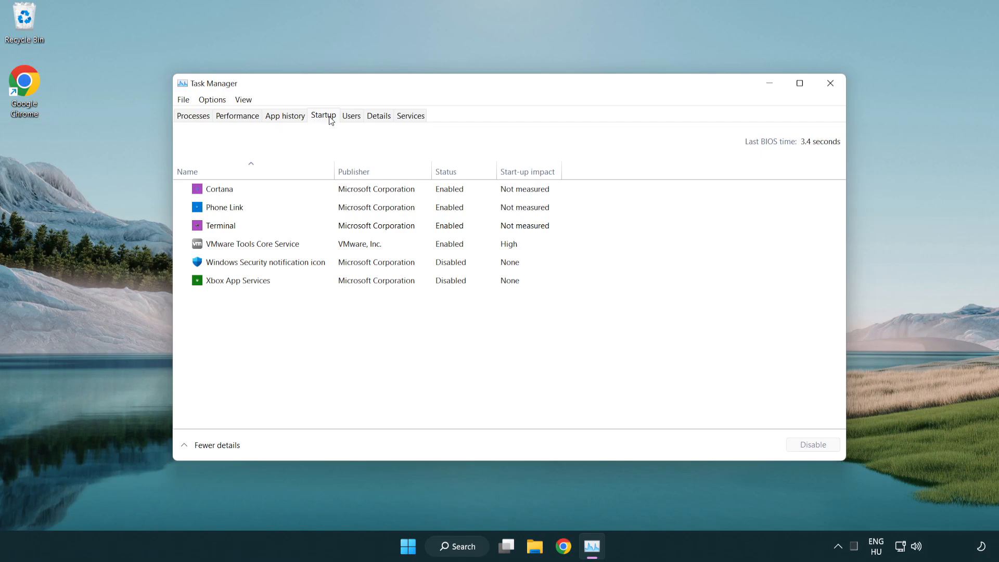
Disable Cortana, Phone Link and Terminal at startup, then close Task Manager
{"action": "left_click", "coordinate": [219, 189]}
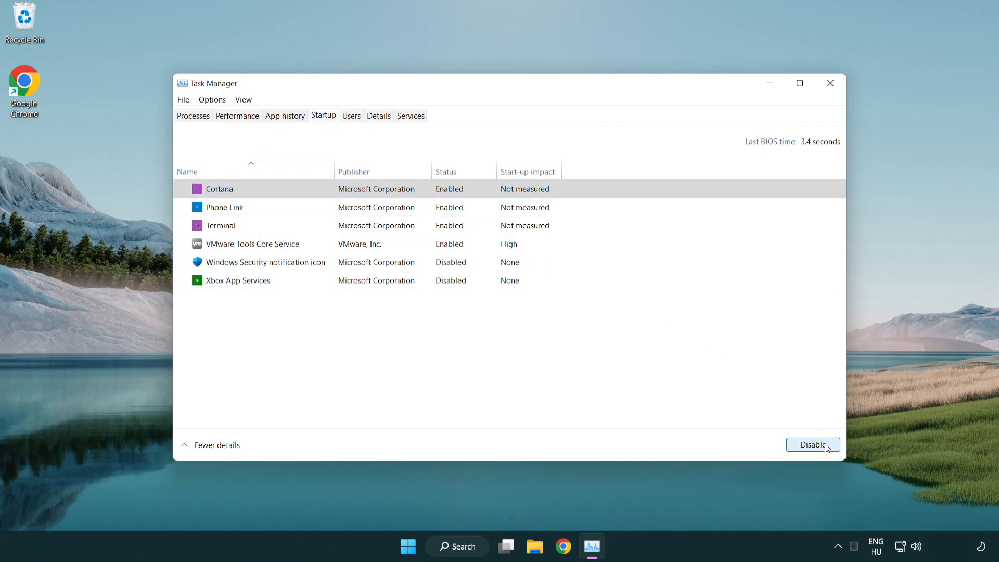
{"action": "left_click", "coordinate": [813, 444]}
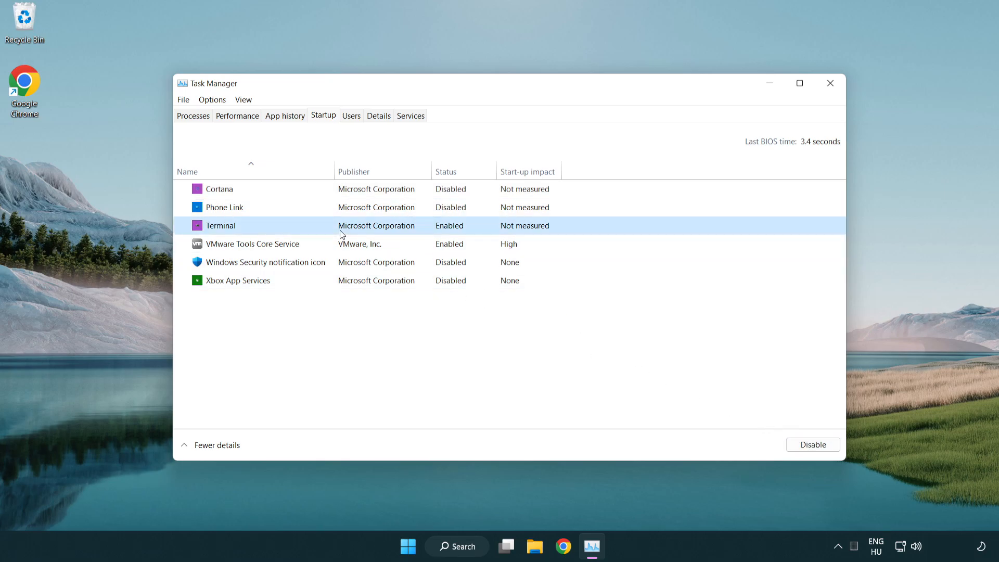
{"action": "left_click", "coordinate": [811, 444]}
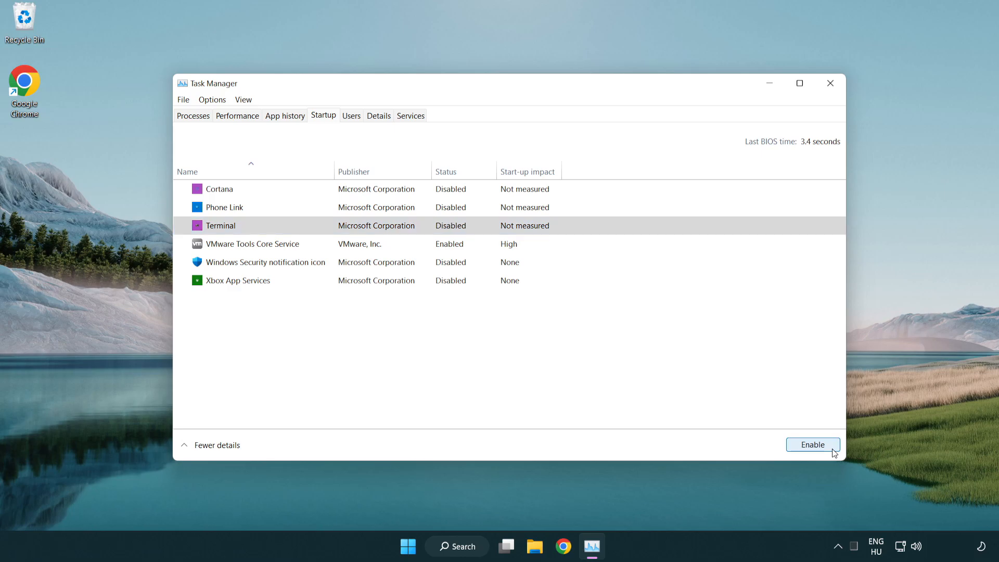
{"action": "mouse_move", "coordinate": [726, 57]}
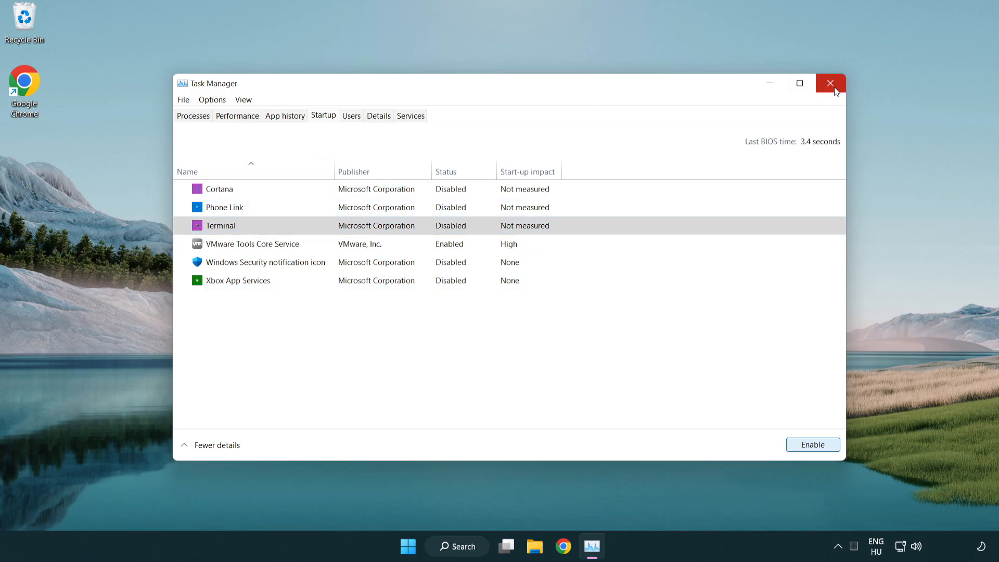
{"action": "left_click", "coordinate": [829, 84]}
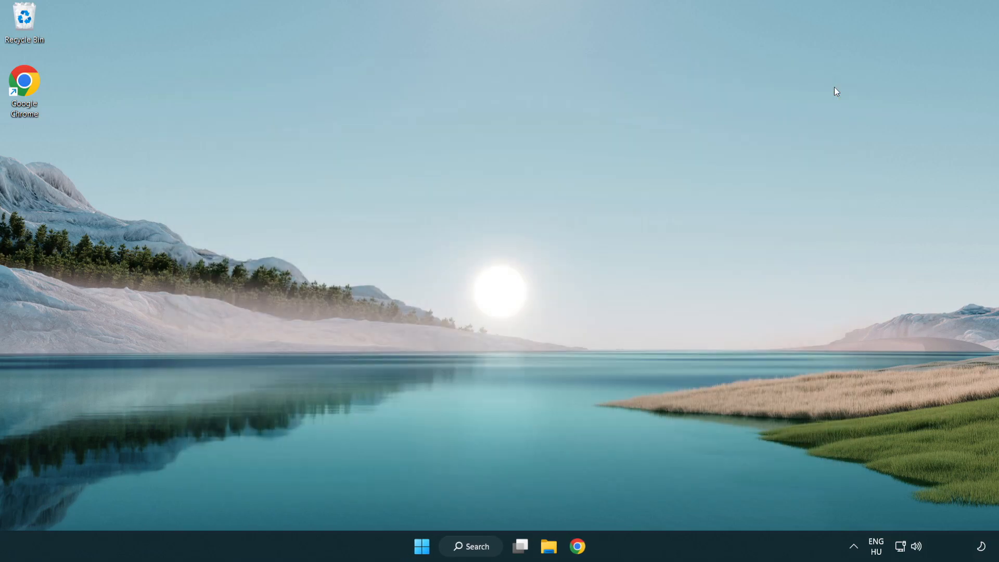
{"action": "mouse_move", "coordinate": [477, 546]}
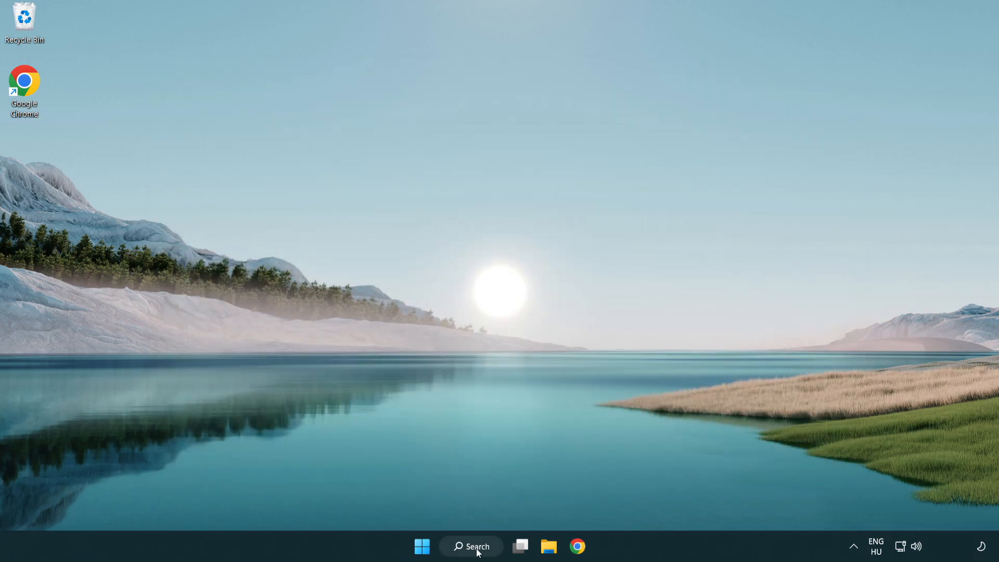
Check for updates on Settings' Windows Update page, confirm up to date, and close Settings
{"action": "left_click", "coordinate": [470, 547]}
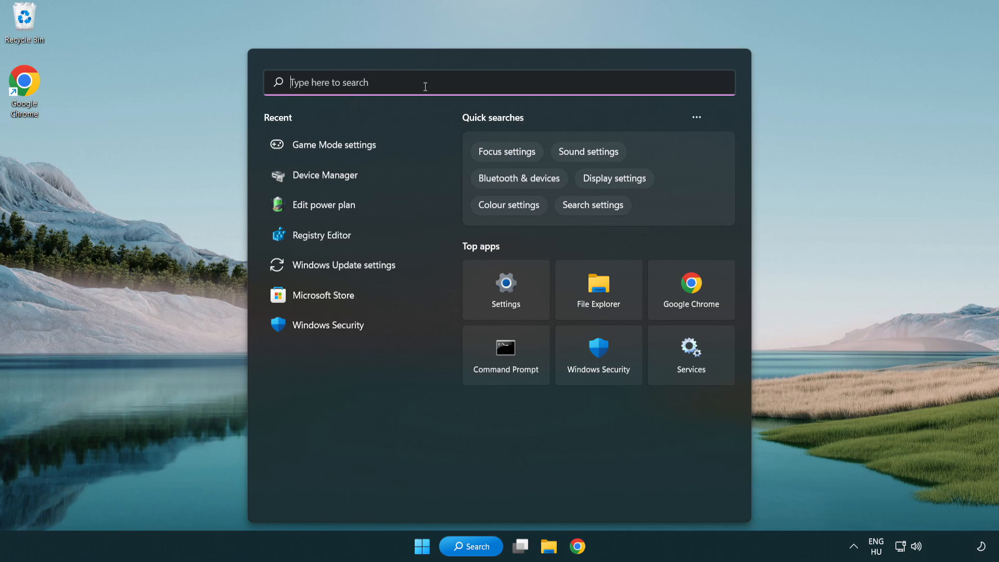
{"action": "type", "text": "update"}
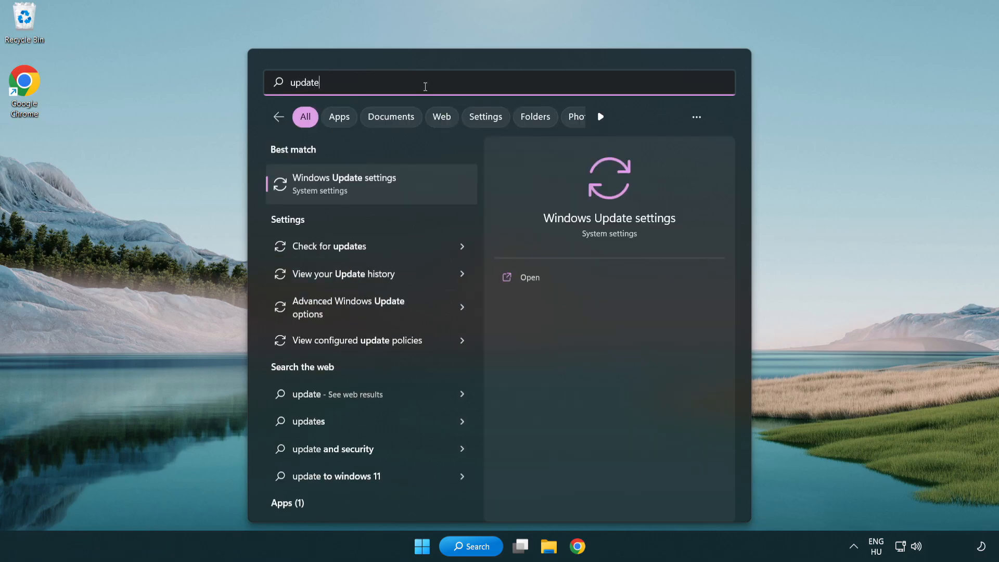
{"action": "mouse_move", "coordinate": [387, 194]}
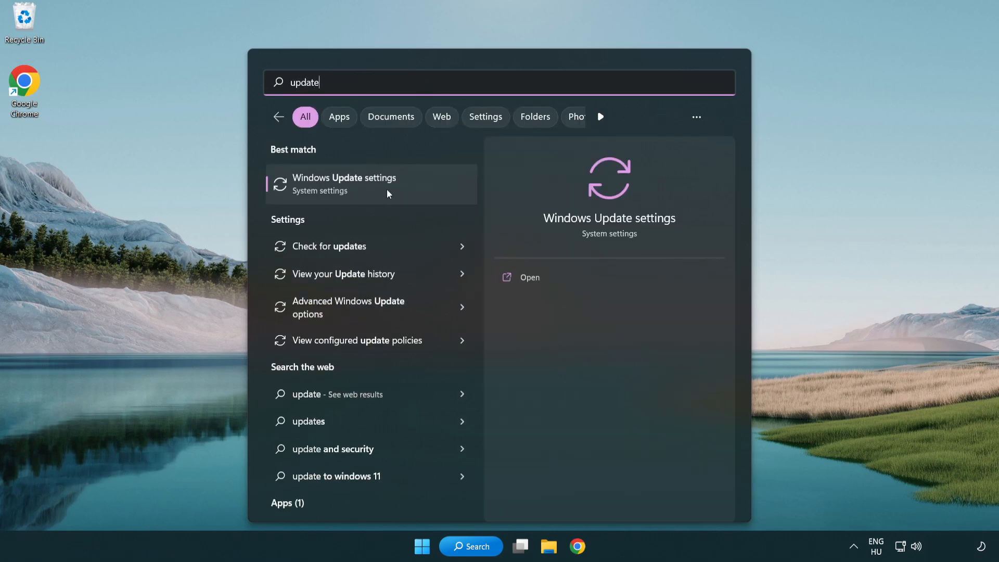
{"action": "left_click", "coordinate": [344, 183]}
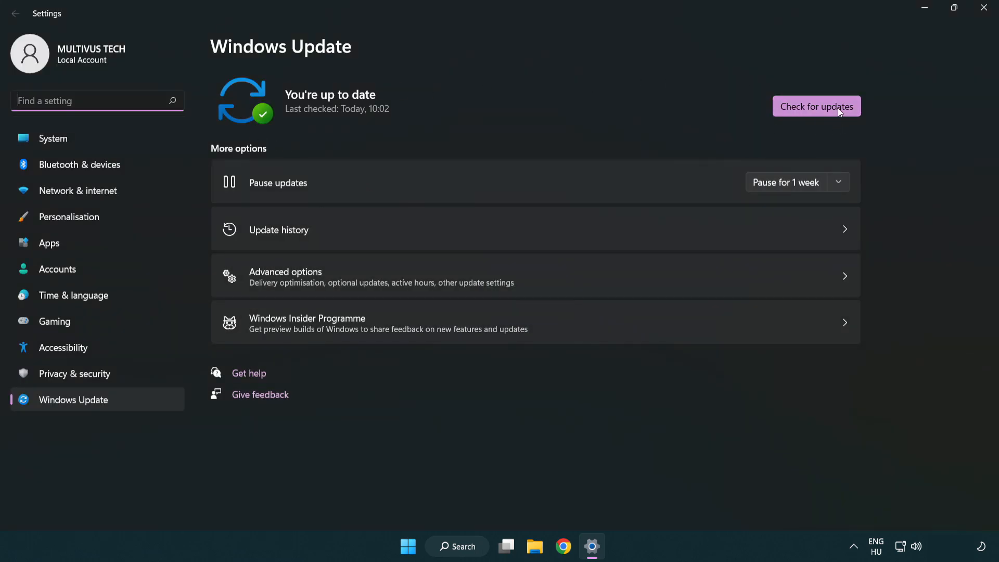
{"action": "left_click", "coordinate": [816, 106]}
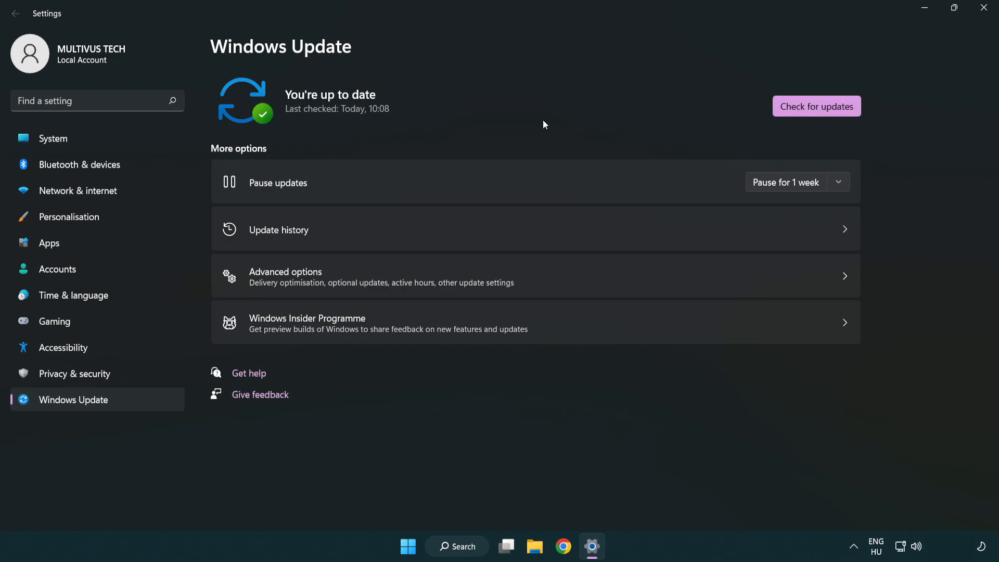
{"action": "mouse_move", "coordinate": [985, 9]}
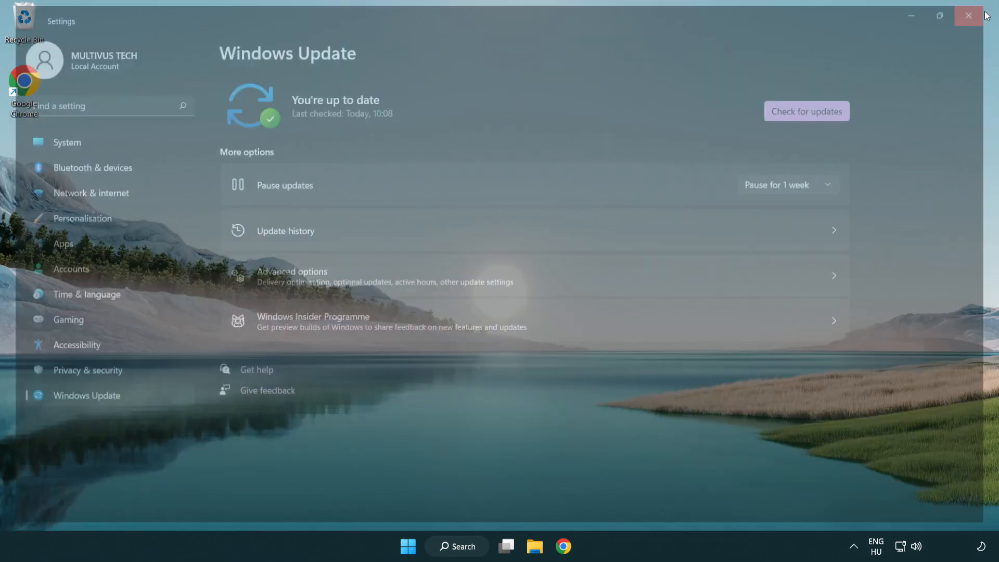
{"action": "left_click", "coordinate": [968, 16]}
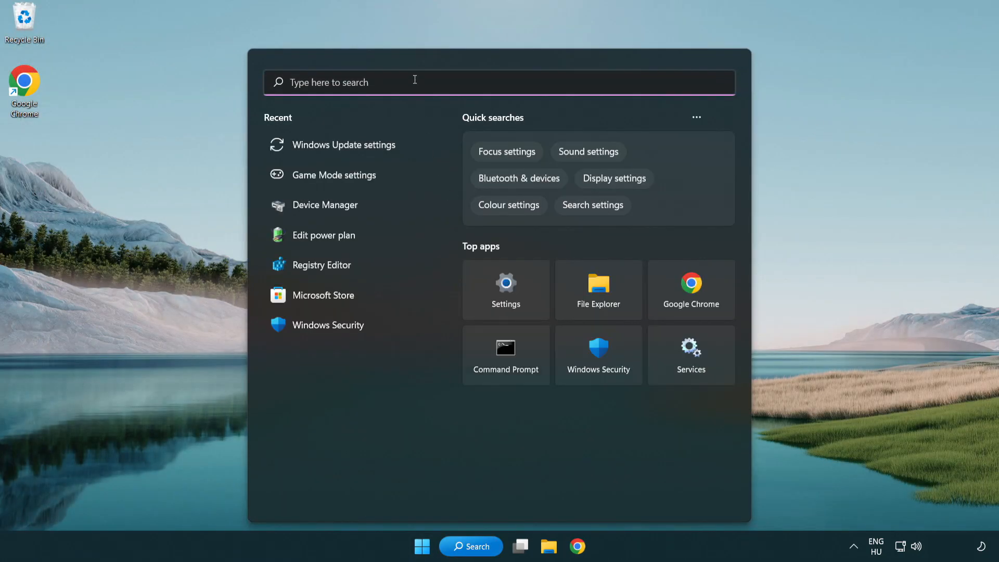
Launch Registry Editor via 'regedit' search and expand HKEY_CURRENT_USER and its System key
{"action": "type", "text": "regedit"}
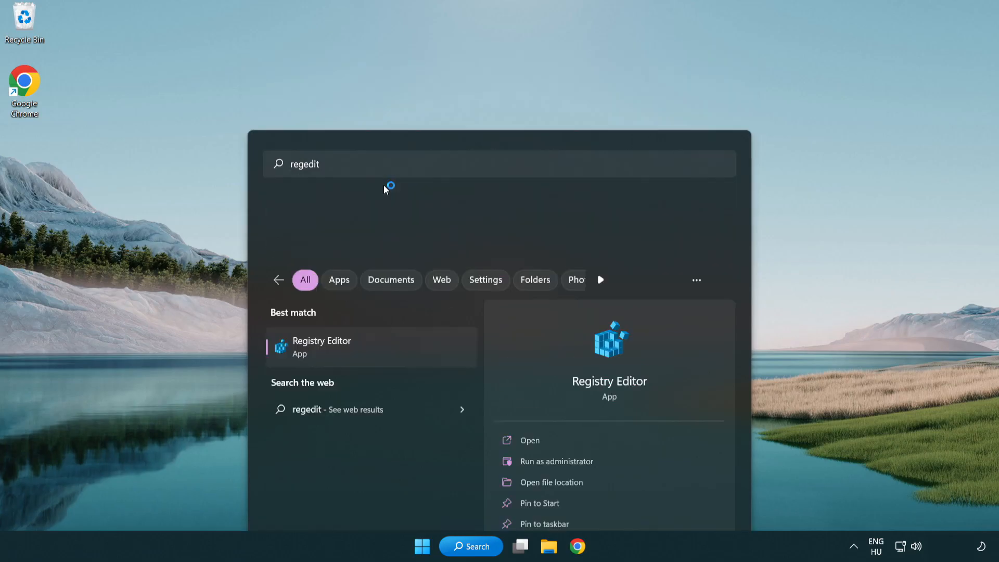
{"action": "left_click", "coordinate": [322, 346]}
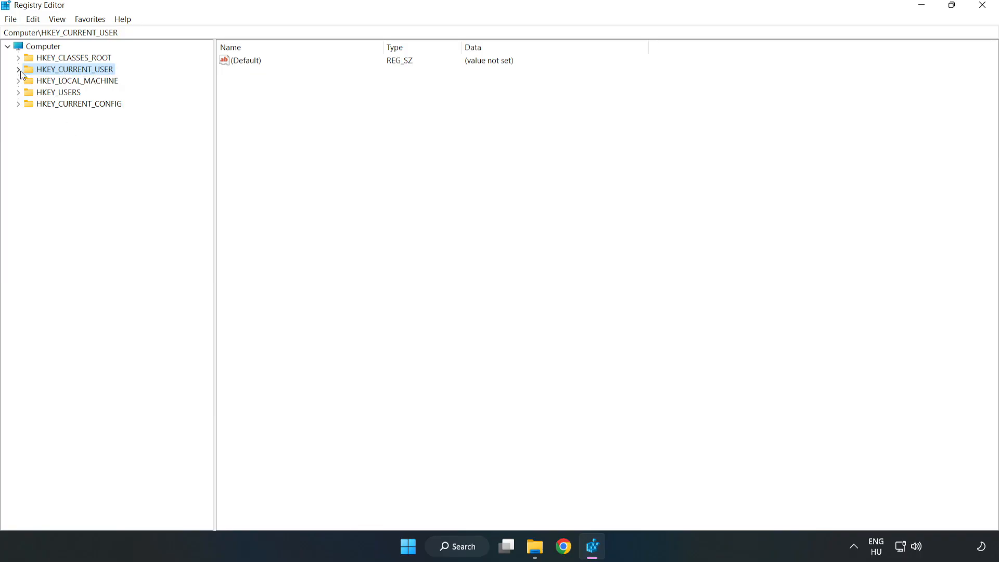
{"action": "left_click", "coordinate": [19, 69]}
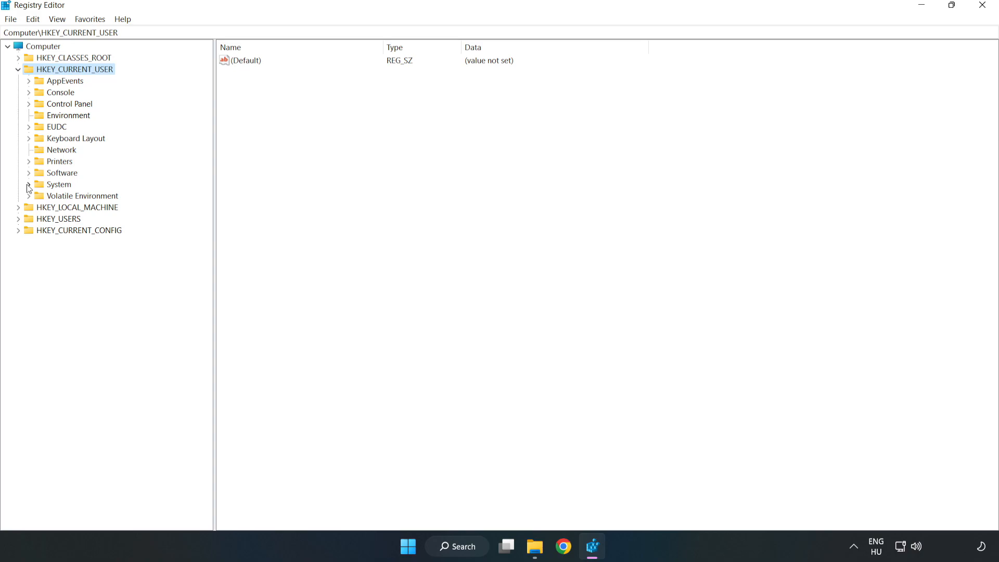
{"action": "left_click", "coordinate": [28, 185]}
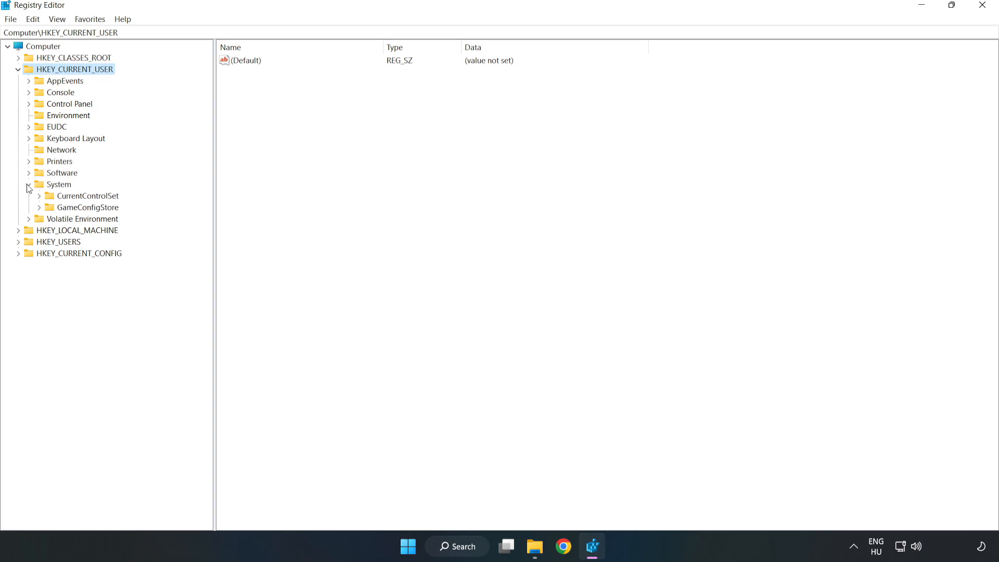
{"action": "left_click", "coordinate": [29, 185]}
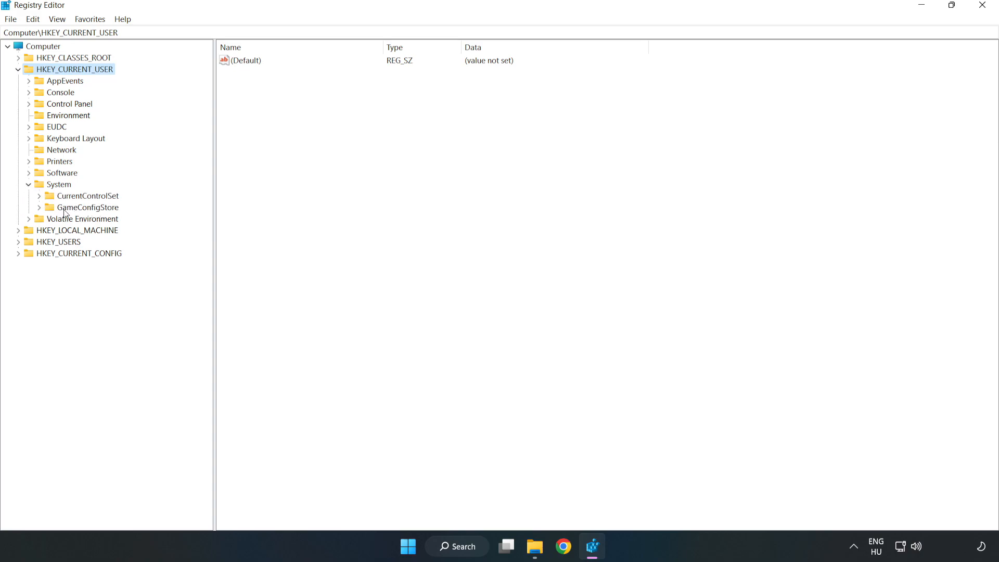
Modify GameDVR_Enabled under GameConfigStore to 0 and collapse HKEY_CURRENT_USER
{"action": "left_click", "coordinate": [88, 207]}
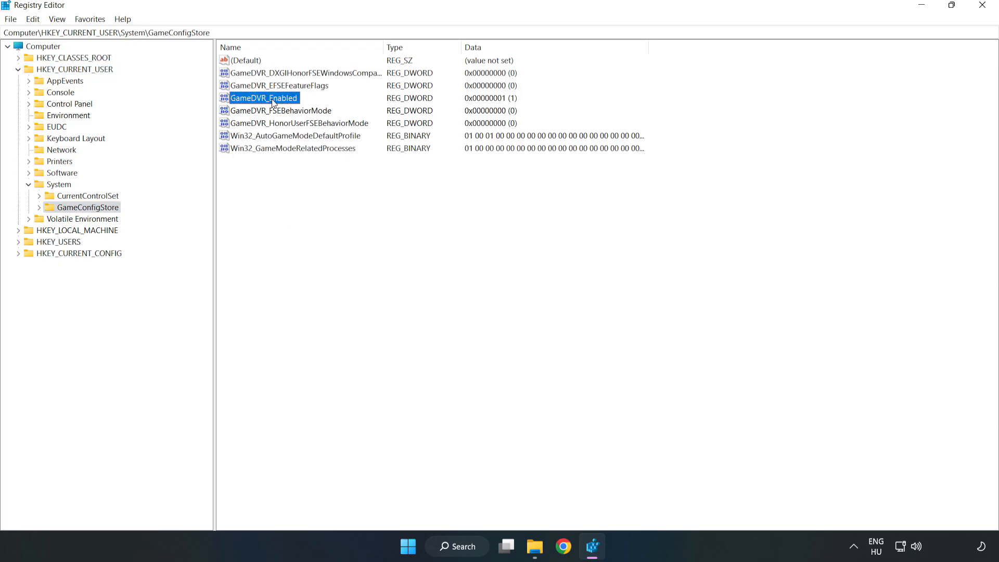
{"action": "right_click", "coordinate": [263, 98]}
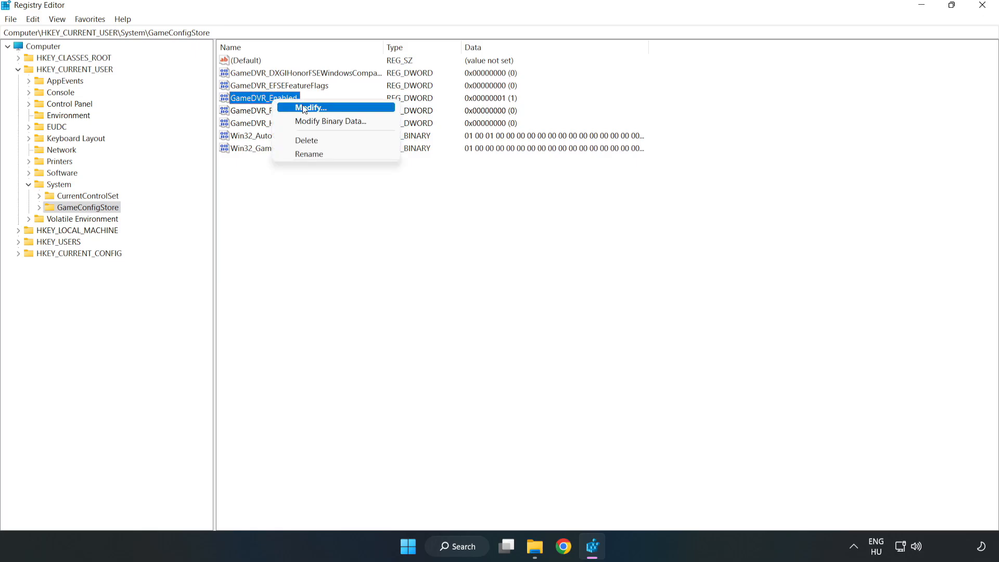
{"action": "mouse_move", "coordinate": [319, 113]}
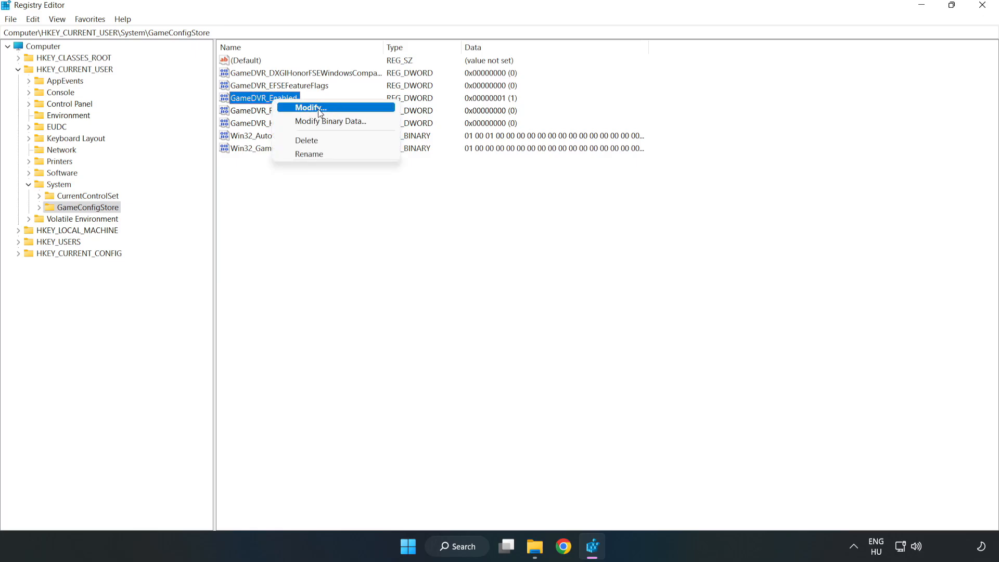
{"action": "left_click", "coordinate": [309, 107]}
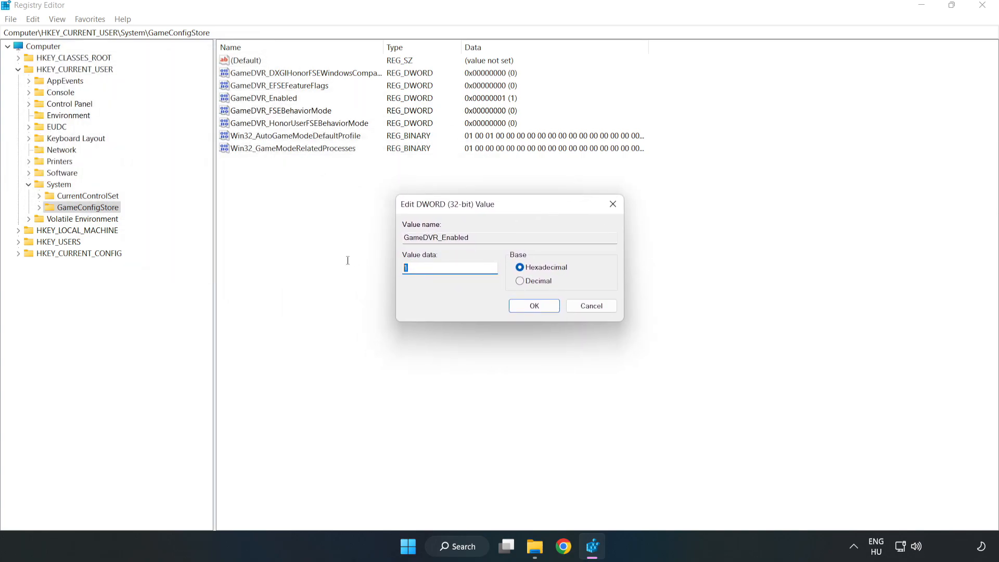
{"action": "type", "text": "0"}
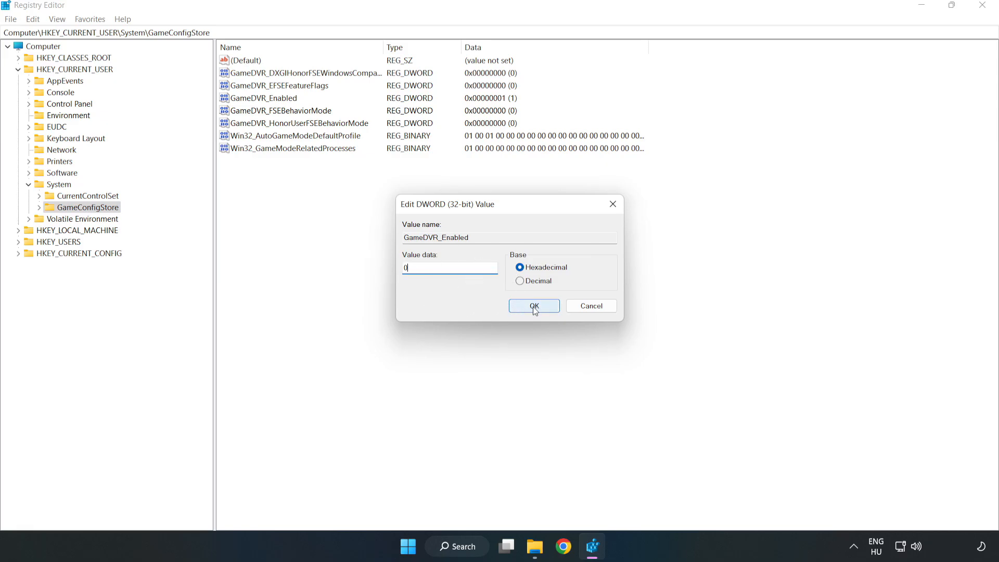
{"action": "left_click", "coordinate": [533, 306]}
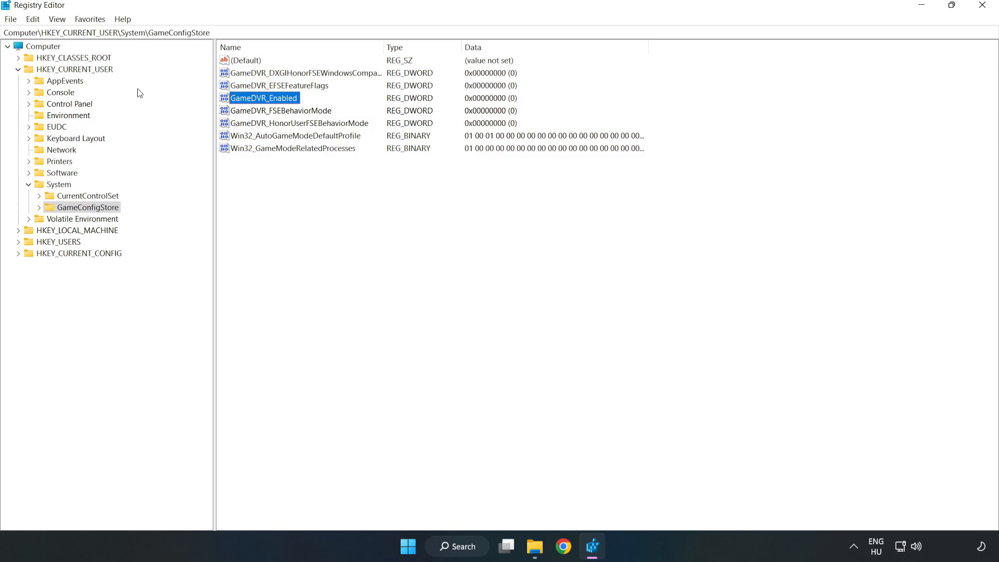
{"action": "left_click", "coordinate": [18, 68]}
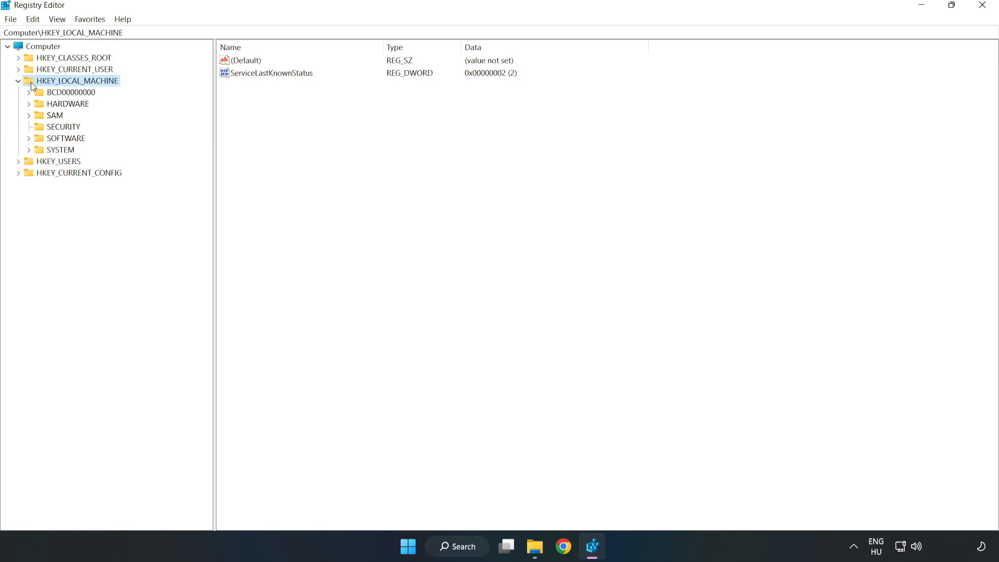
{"action": "mouse_move", "coordinate": [38, 142]}
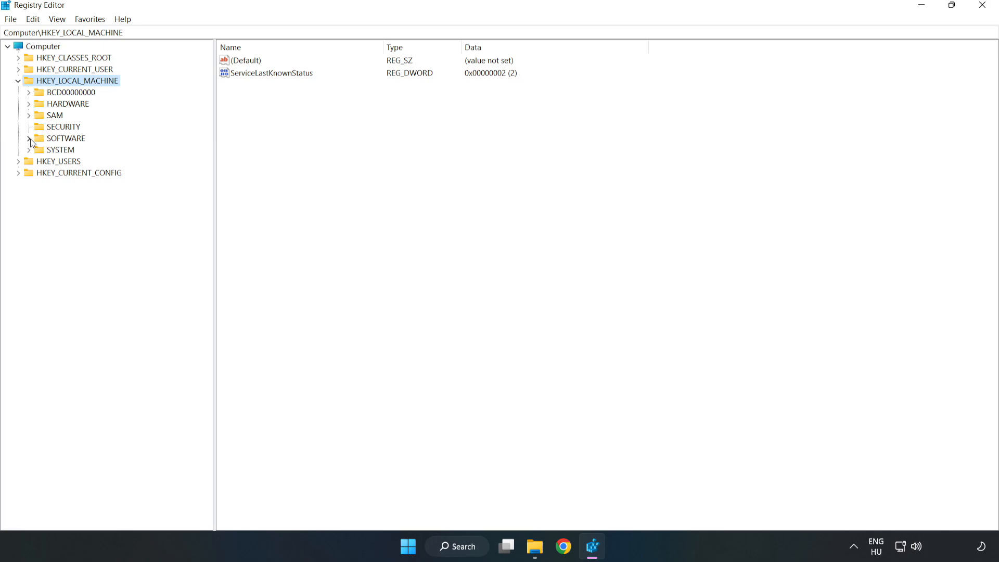
Browse to HKLM\SOFTWARE\Microsoft\PolicyManager\default\ApplicationManagement\AllowGameDVR
{"action": "left_click", "coordinate": [29, 138]}
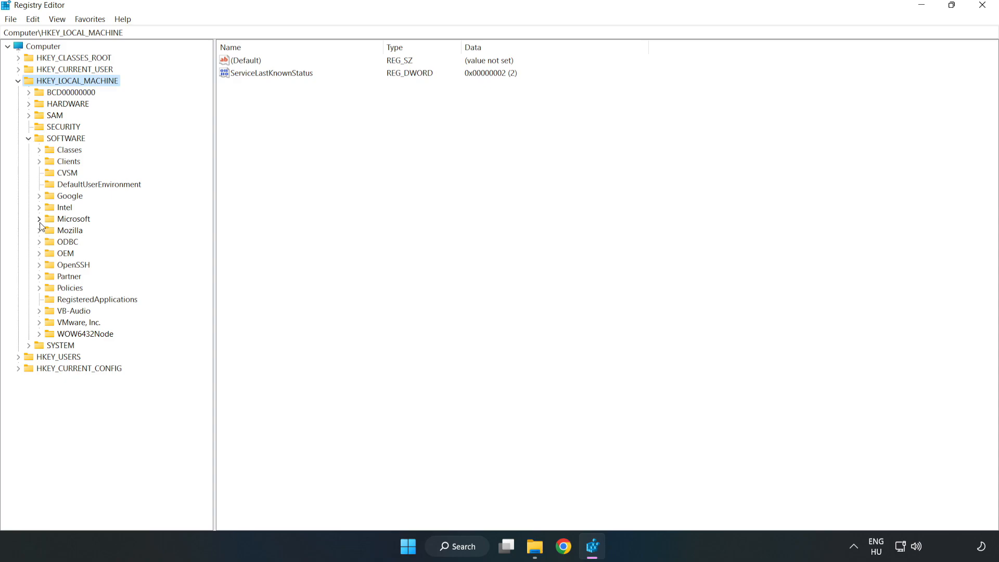
{"action": "left_click", "coordinate": [39, 218]}
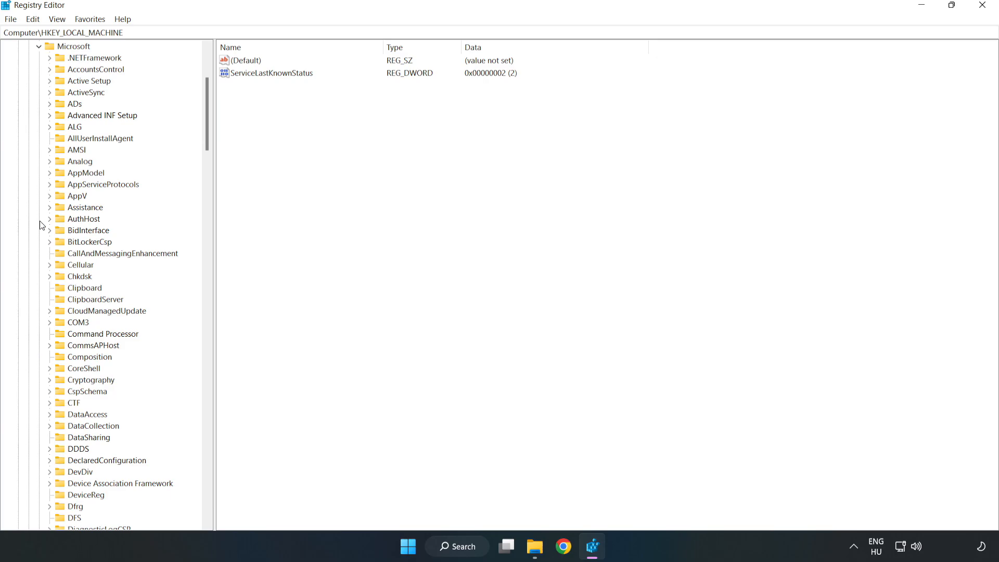
{"action": "mouse_move", "coordinate": [126, 183]}
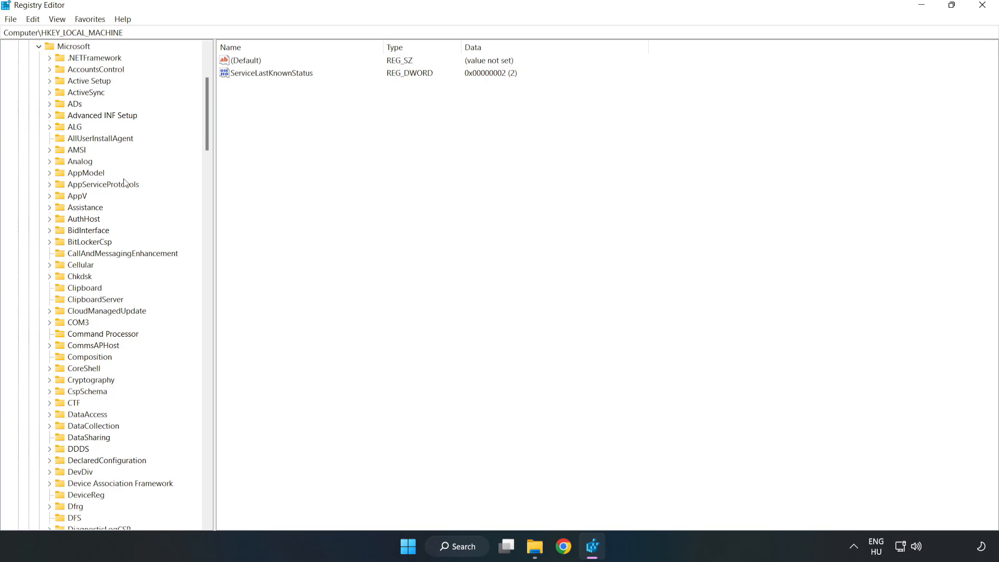
{"action": "scroll", "scroll_direction": "down", "scroll_amount": 3}
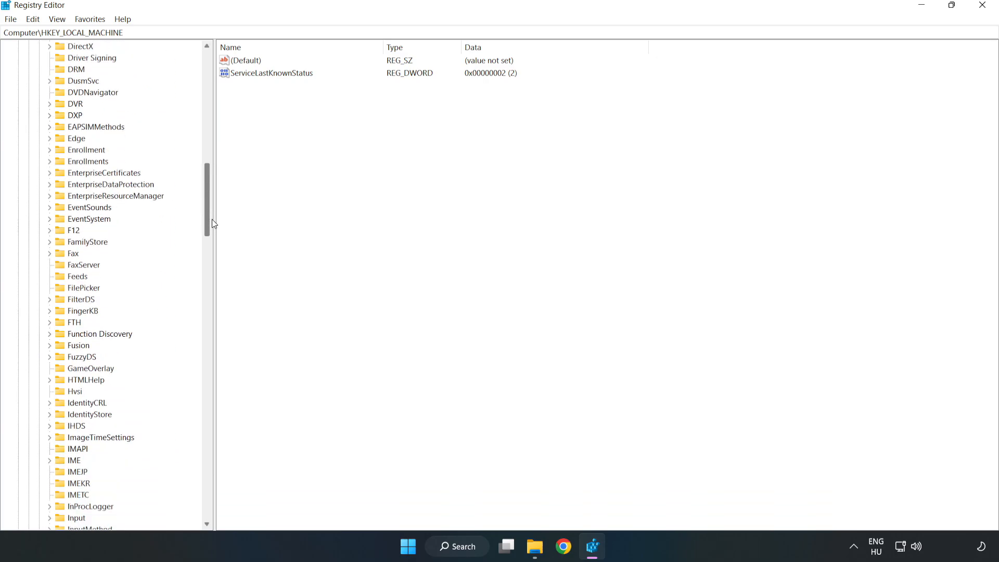
{"action": "scroll", "scroll_direction": "down", "scroll_amount": 3}
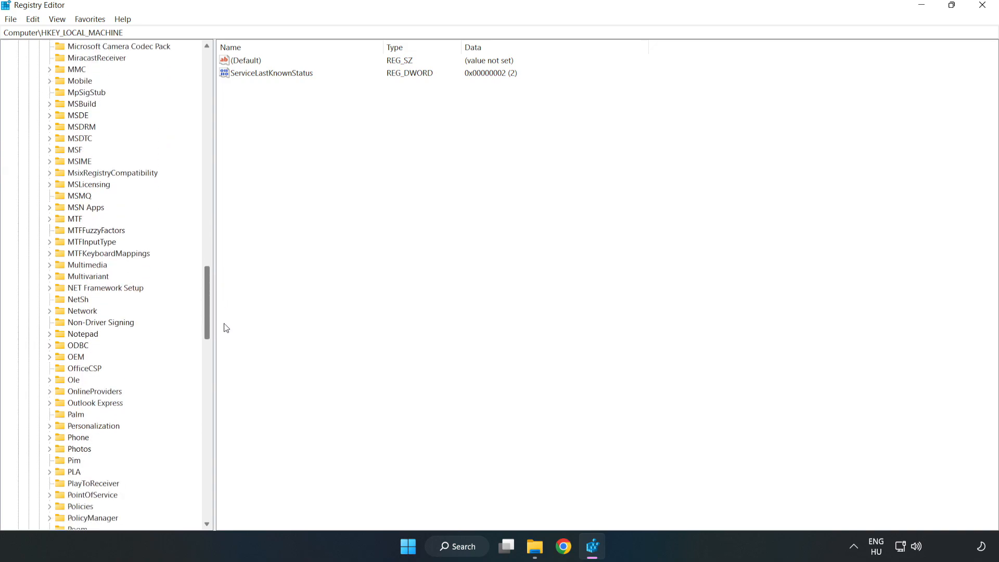
{"action": "scroll", "scroll_direction": "down", "scroll_amount": 3}
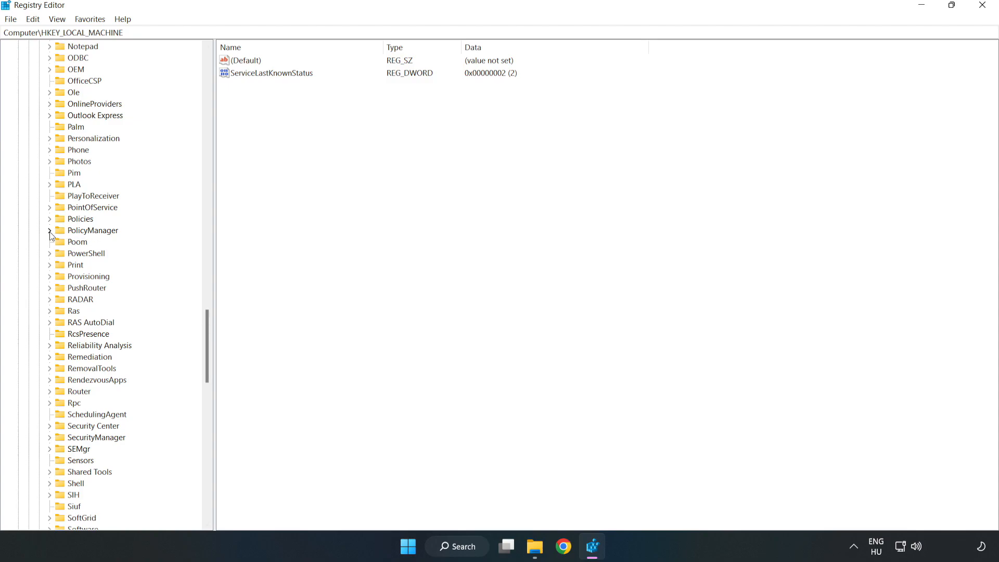
{"action": "left_click", "coordinate": [50, 230]}
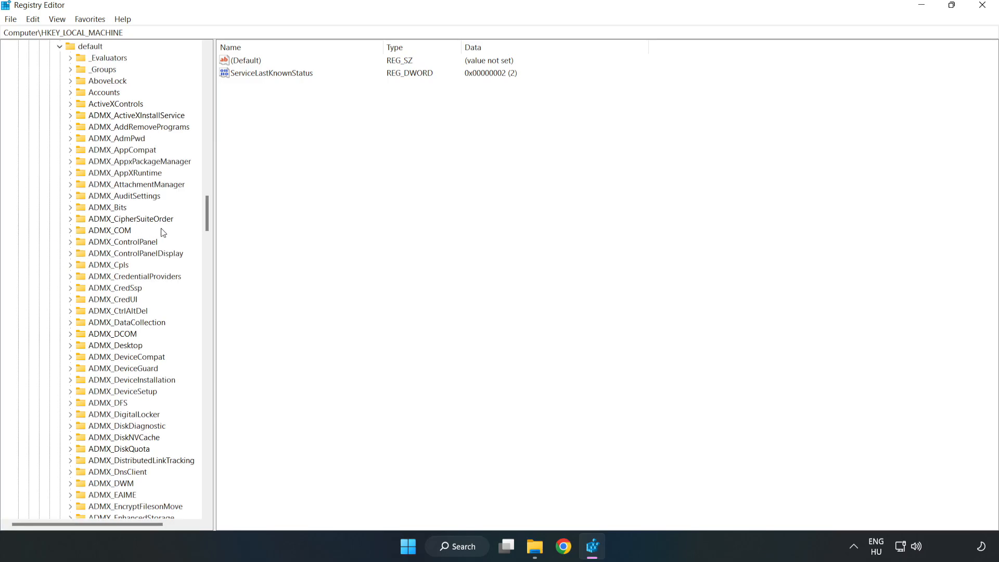
{"action": "scroll", "scroll_direction": "down", "scroll_amount": 3}
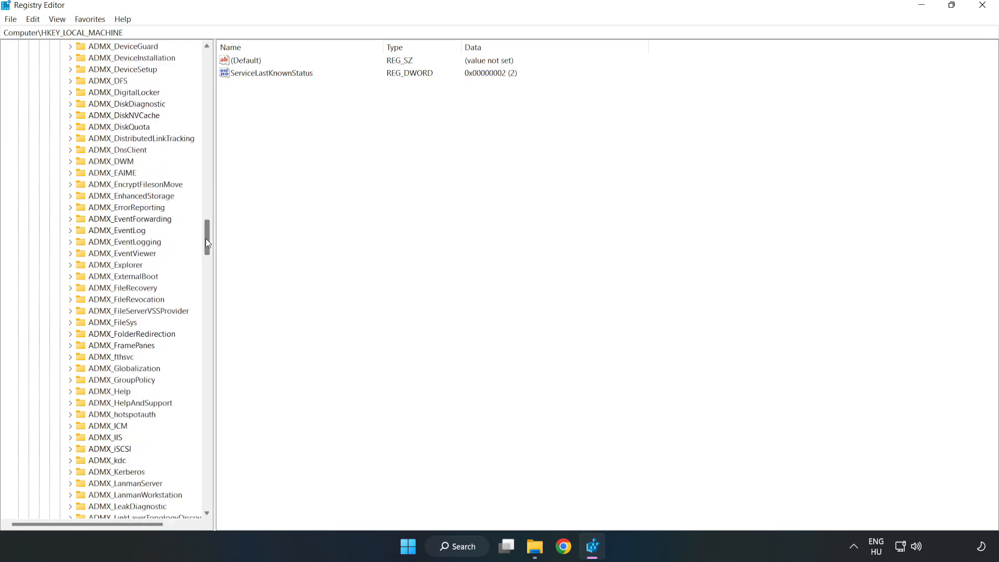
{"action": "scroll", "scroll_direction": "down", "scroll_amount": 3}
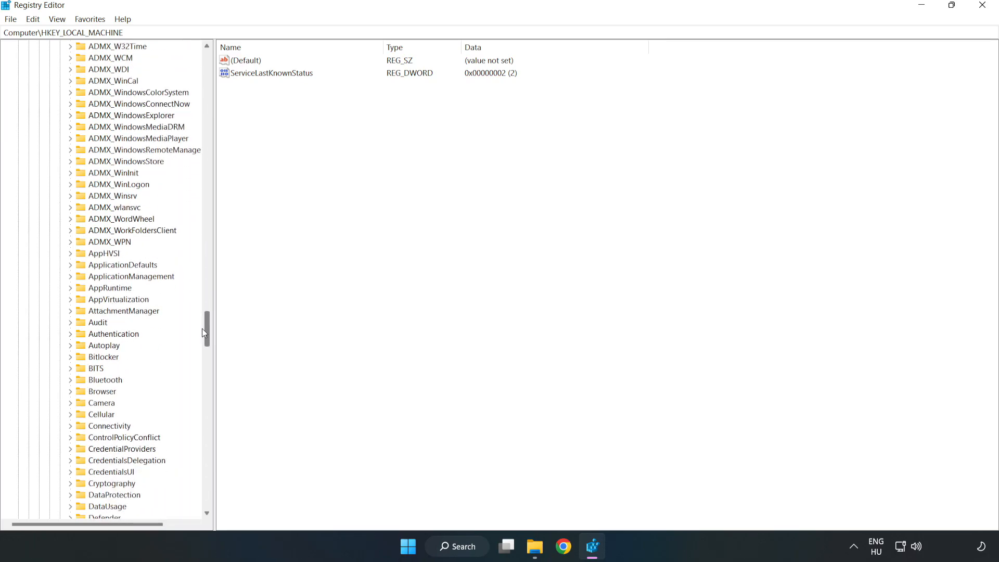
{"action": "scroll", "scroll_direction": "down", "scroll_amount": 3}
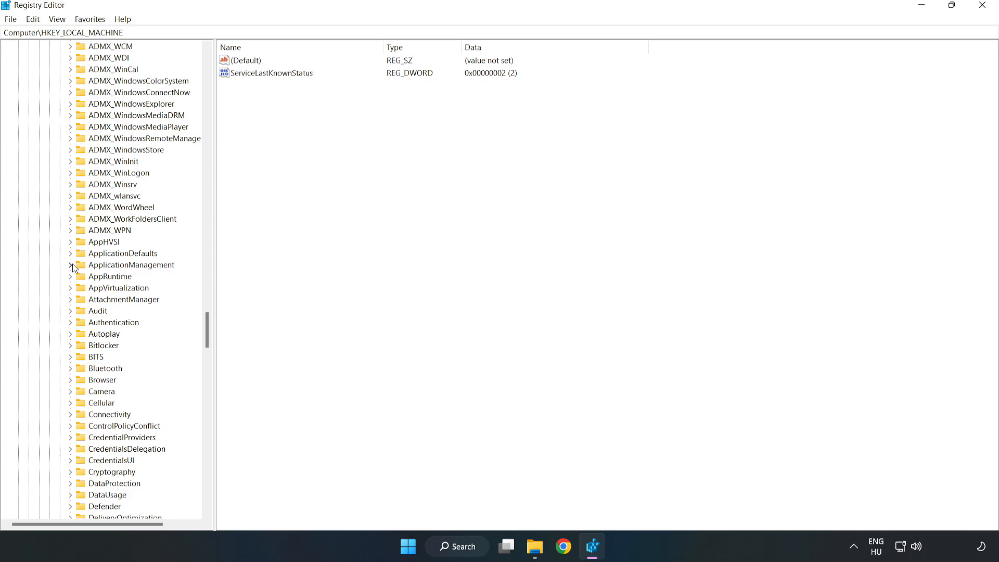
{"action": "left_click", "coordinate": [71, 264]}
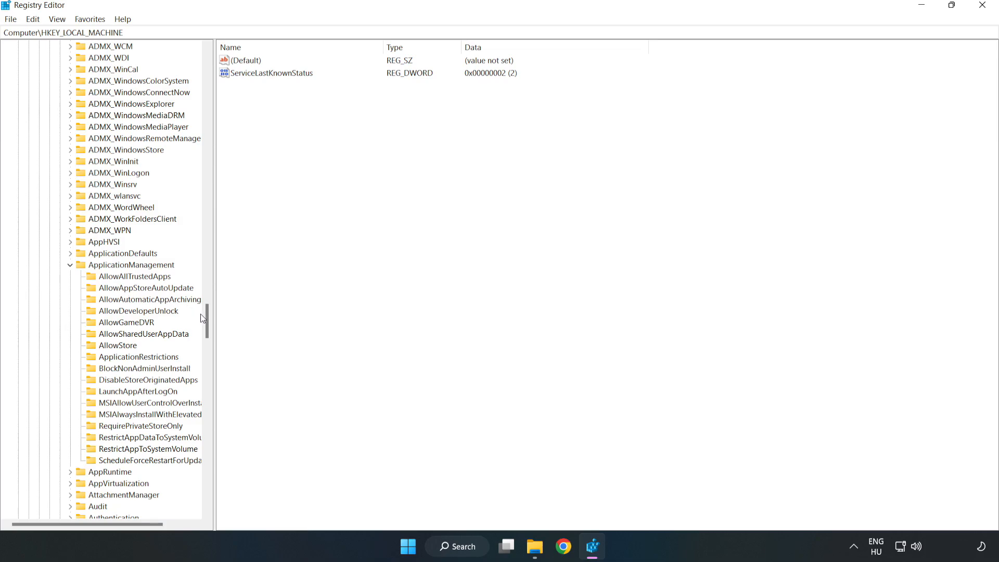
{"action": "mouse_move", "coordinate": [134, 327]}
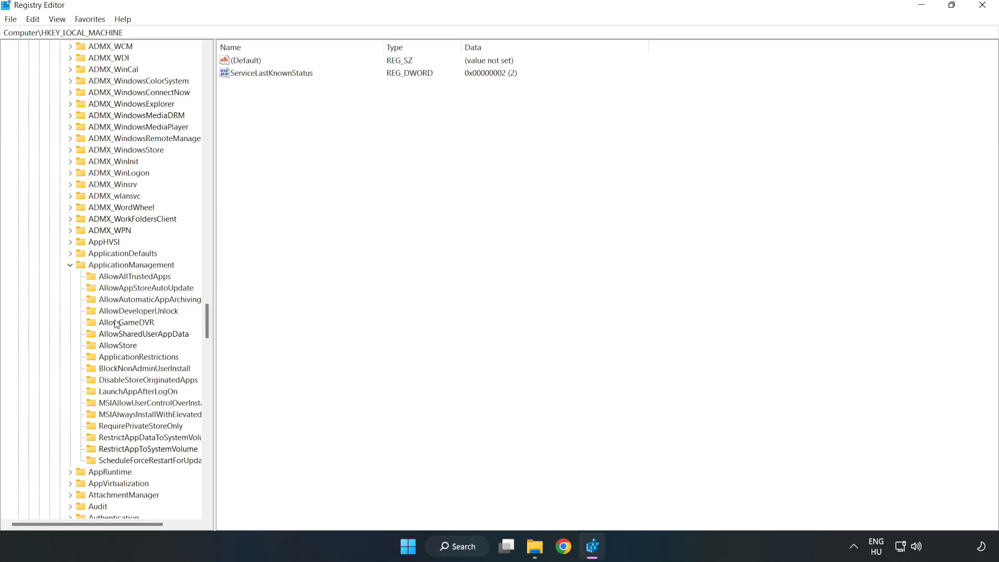
{"action": "left_click", "coordinate": [126, 323]}
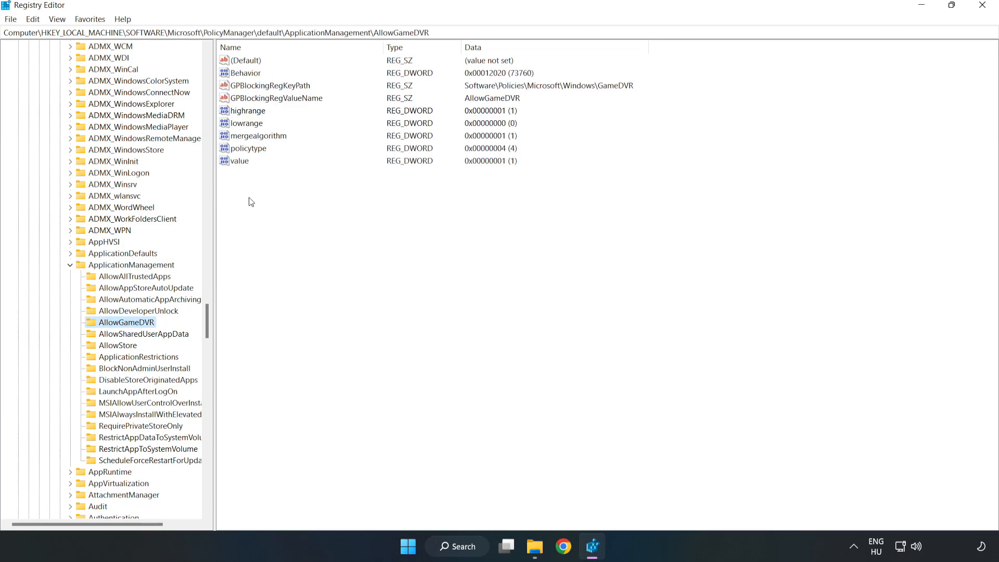
Modify AllowGameDVR's 'value' entry to 0 and close Registry Editor
{"action": "left_click", "coordinate": [241, 160]}
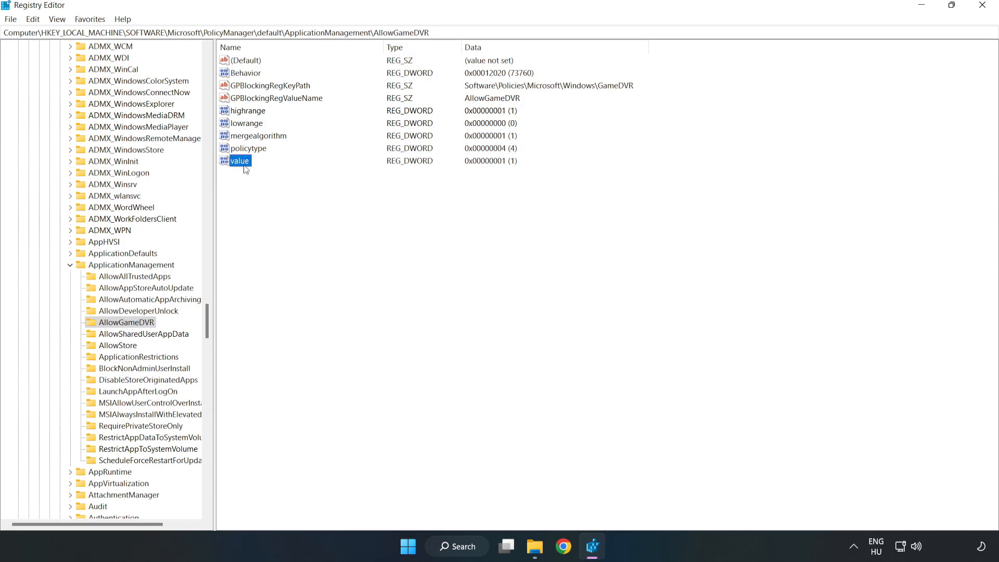
{"action": "right_click", "coordinate": [240, 161]}
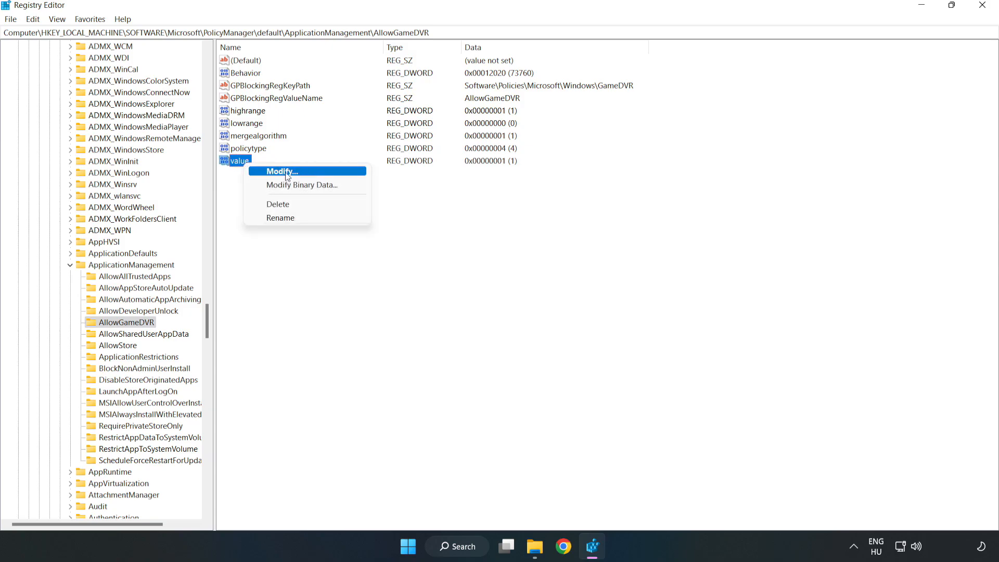
{"action": "left_click", "coordinate": [279, 171]}
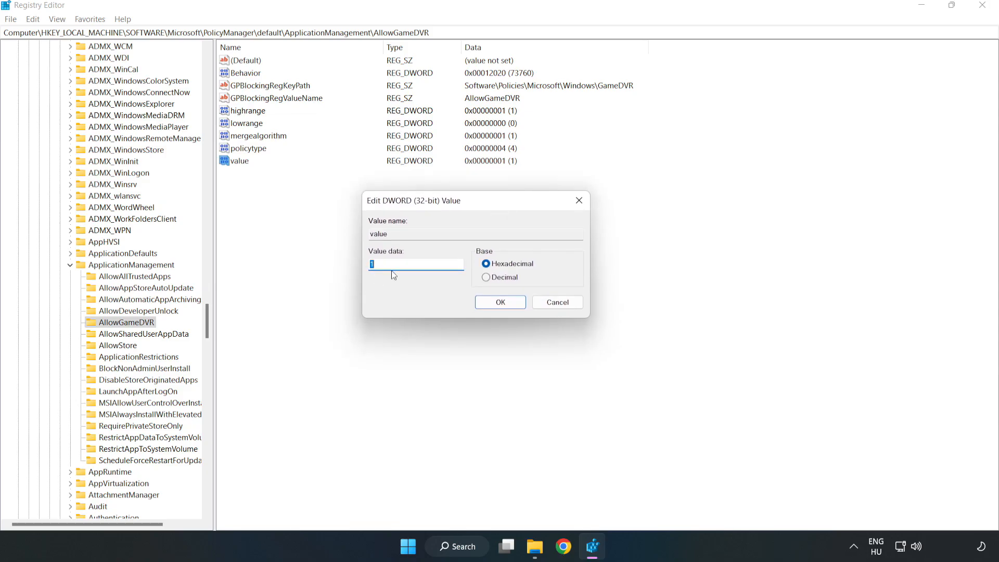
{"action": "type", "text": "0"}
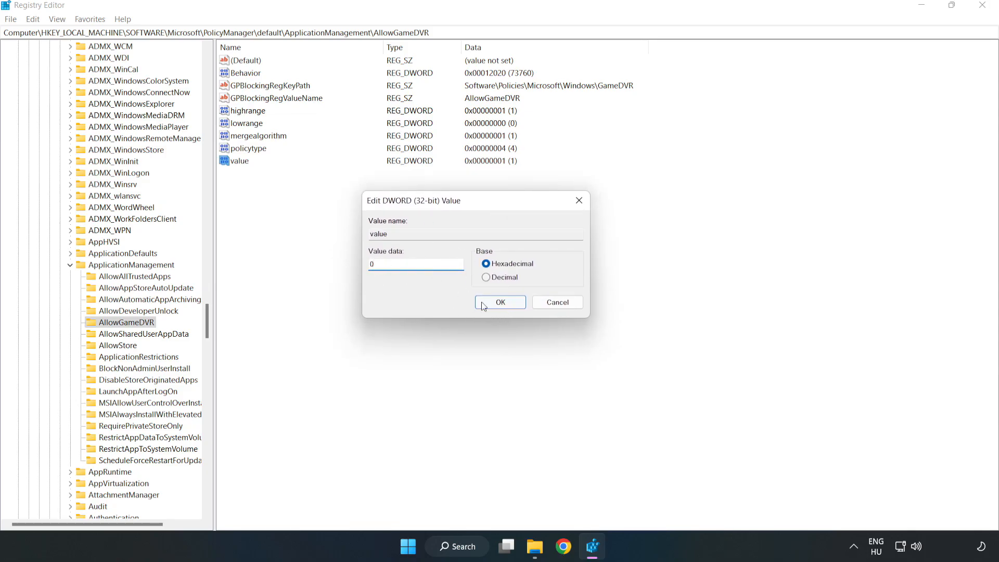
{"action": "left_click", "coordinate": [500, 301]}
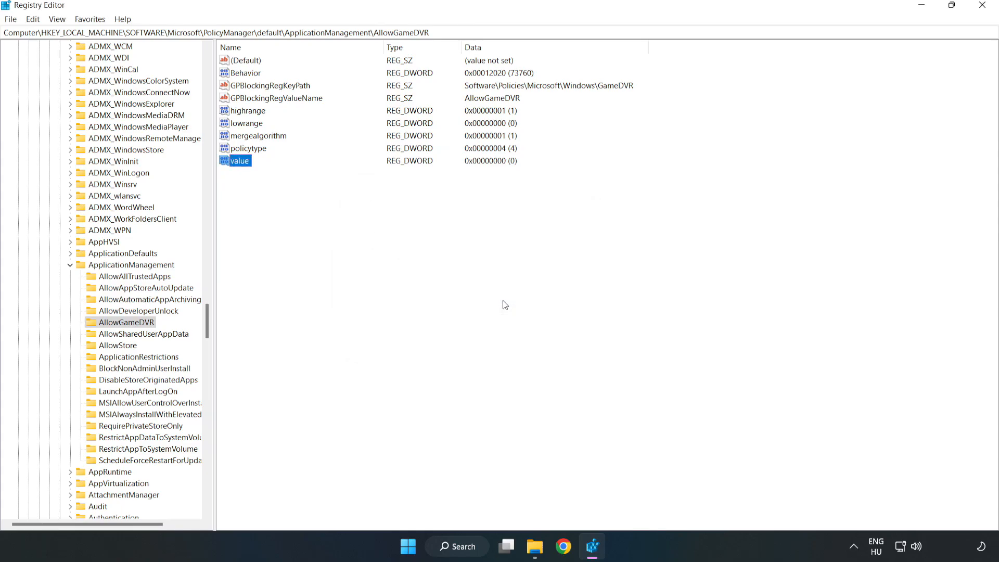
{"action": "mouse_move", "coordinate": [981, 18]}
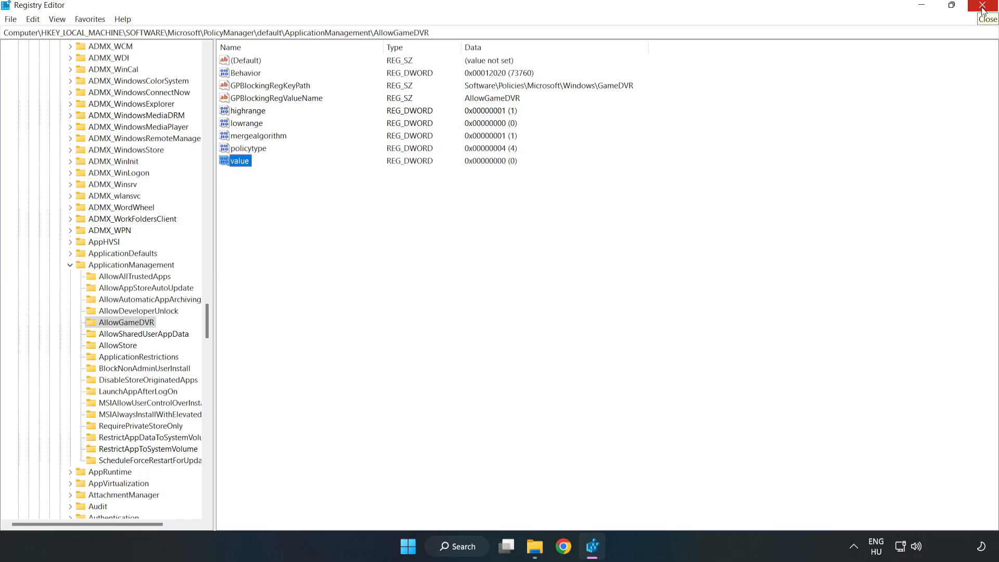
{"action": "left_click", "coordinate": [987, 7]}
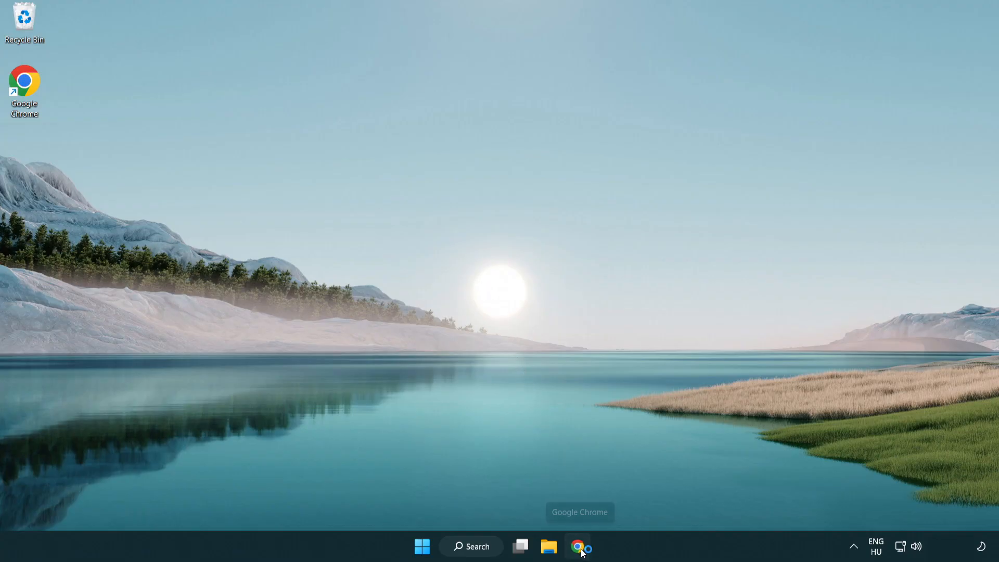
Download dxwebsetup.exe from Microsoft Download Center and run the DirectX web installer
{"action": "left_click", "coordinate": [577, 546]}
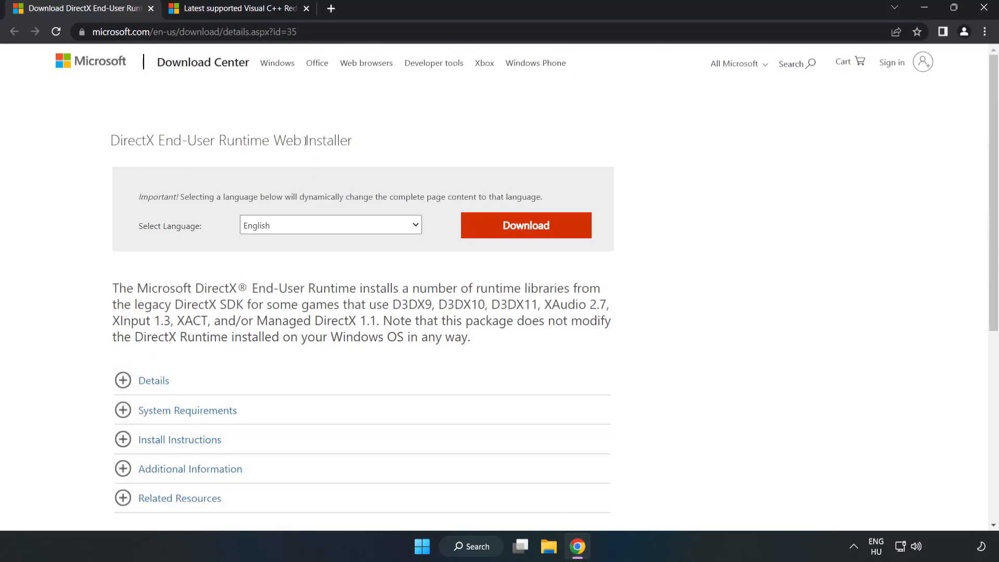
{"action": "left_click", "coordinate": [191, 32]}
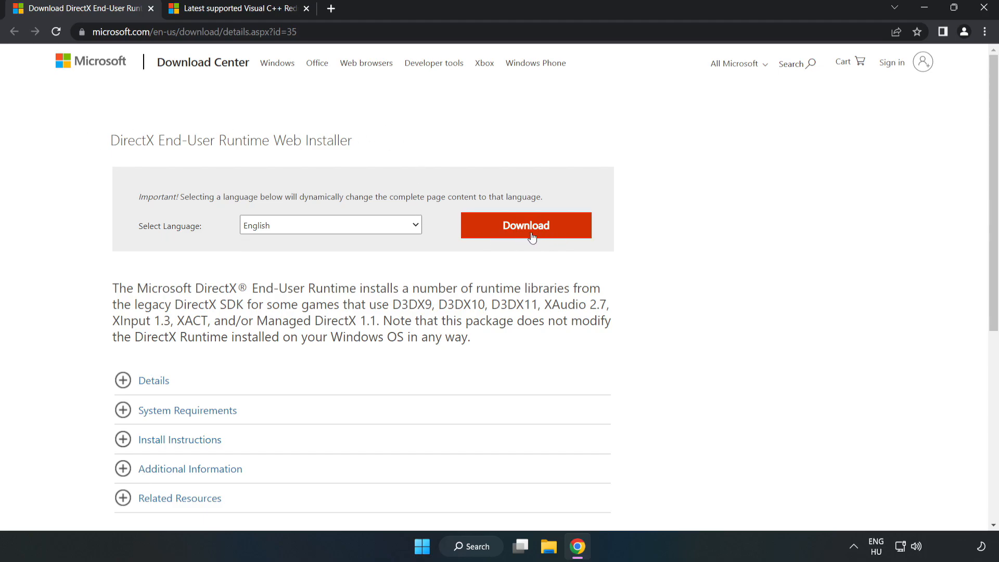
{"action": "left_click", "coordinate": [526, 224]}
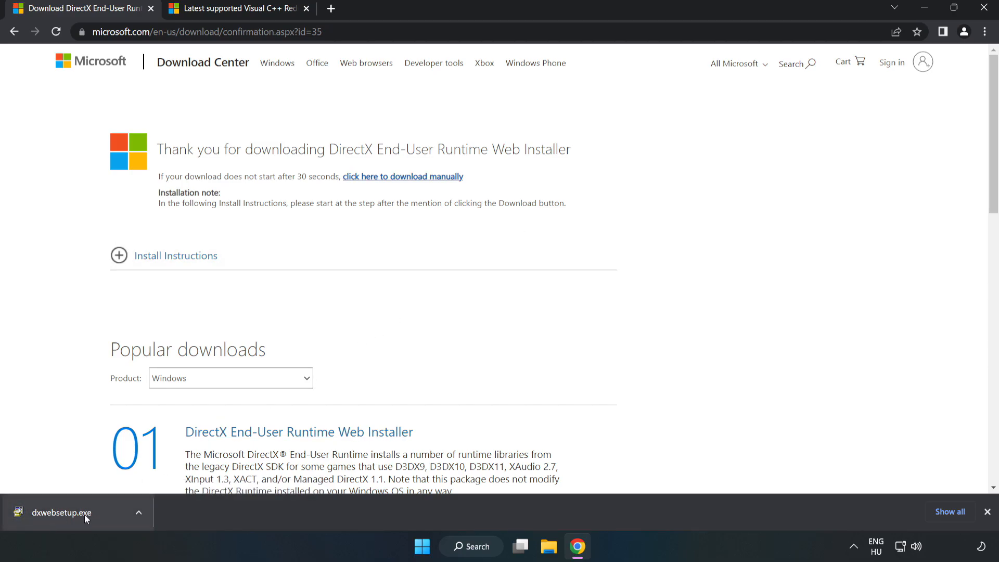
{"action": "left_click", "coordinate": [61, 512]}
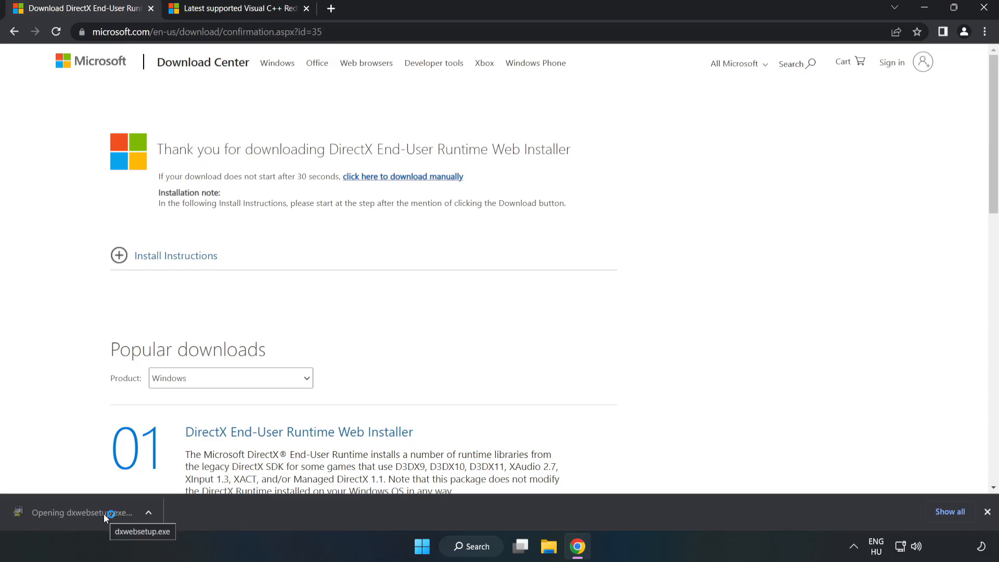
{"action": "left_click", "coordinate": [83, 512]}
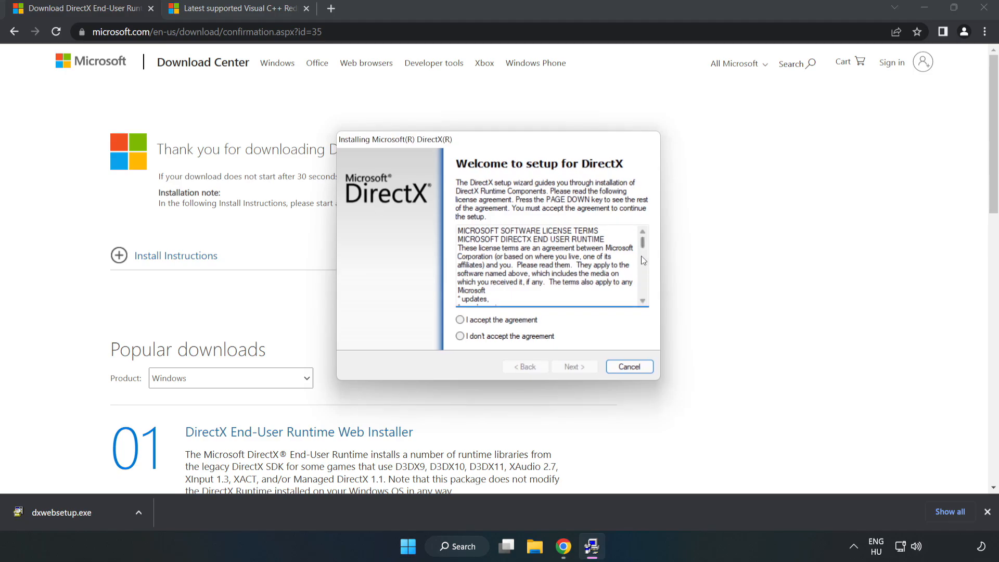
Accept the DirectX license, untick the Bing Bar, continue and finish the setup
{"action": "scroll", "scroll_direction": "down", "scroll_amount": 3}
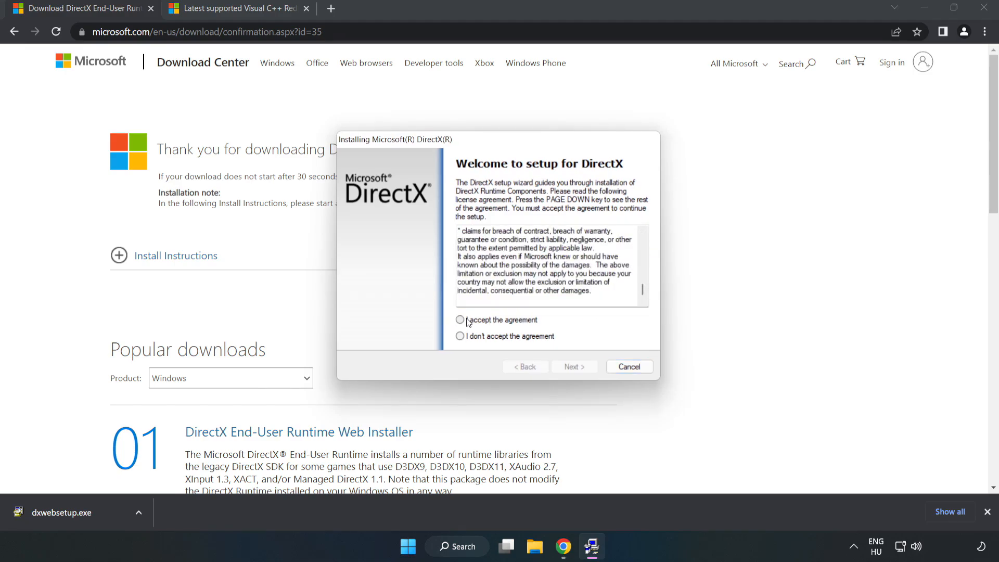
{"action": "left_click", "coordinate": [460, 319]}
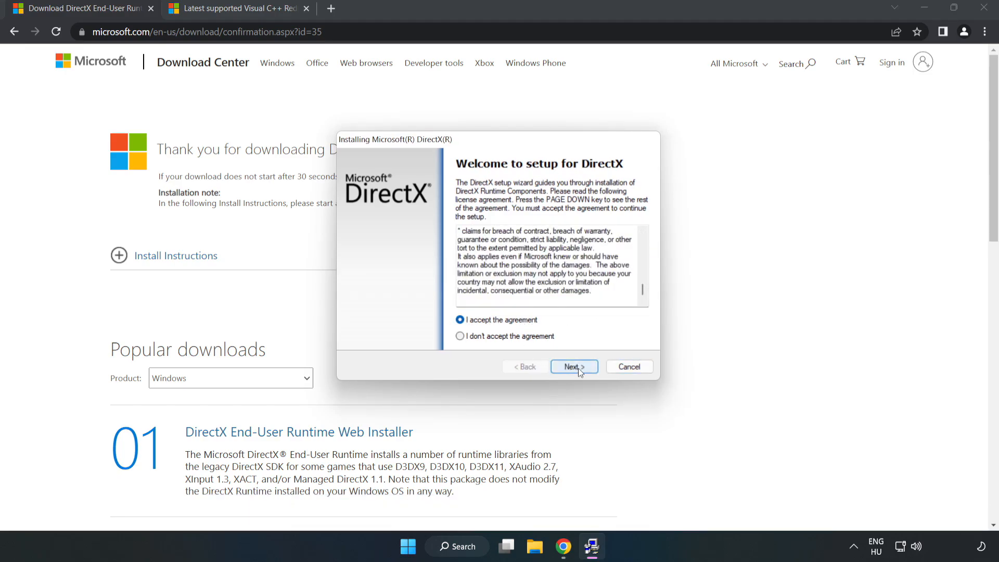
{"action": "left_click", "coordinate": [572, 366]}
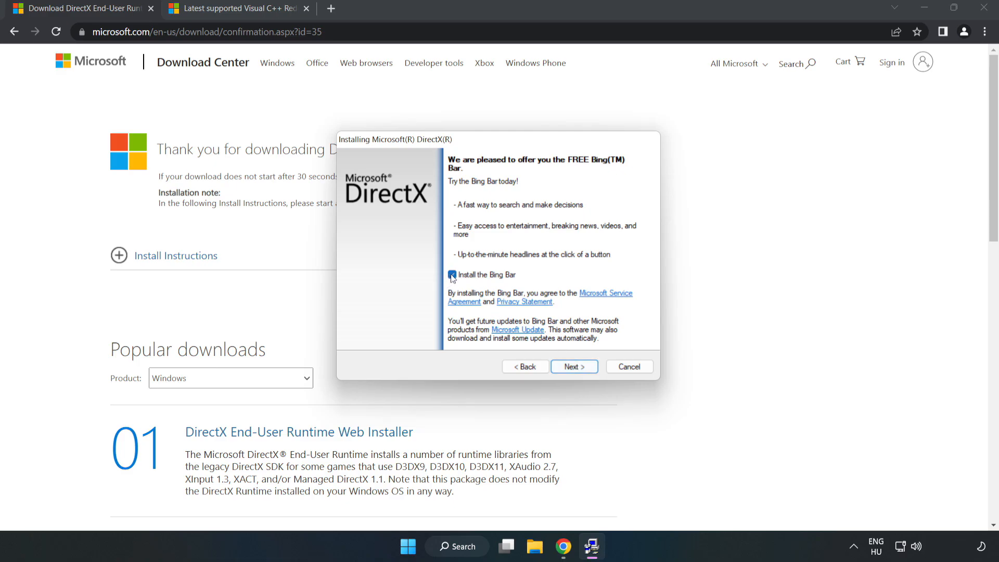
{"action": "left_click", "coordinate": [451, 275]}
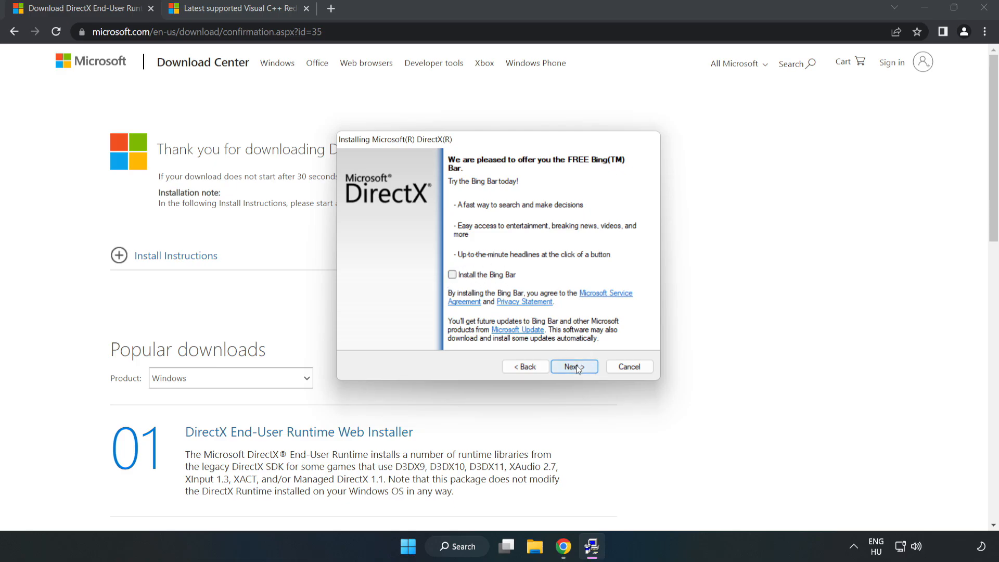
{"action": "left_click", "coordinate": [572, 366]}
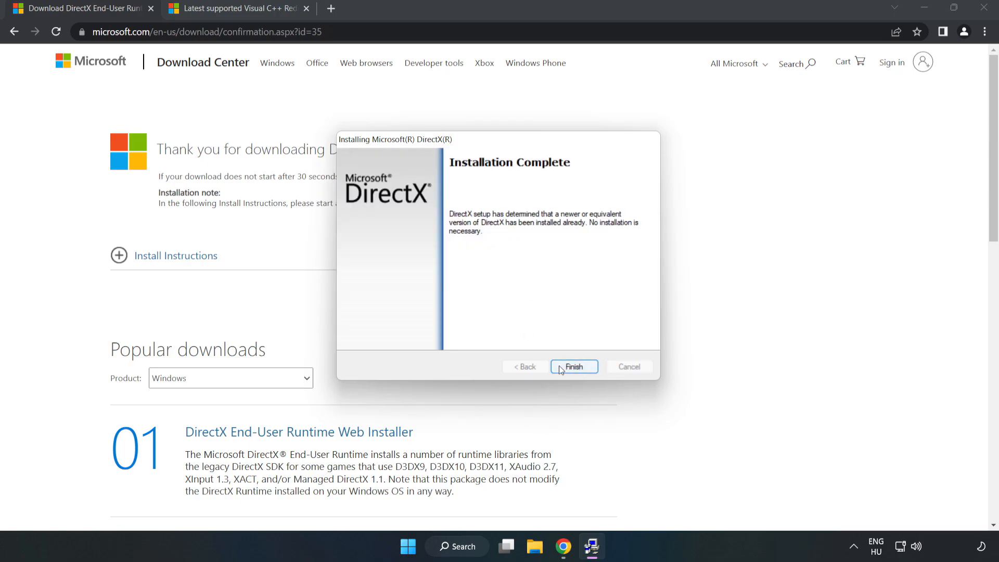
{"action": "left_click", "coordinate": [572, 366]}
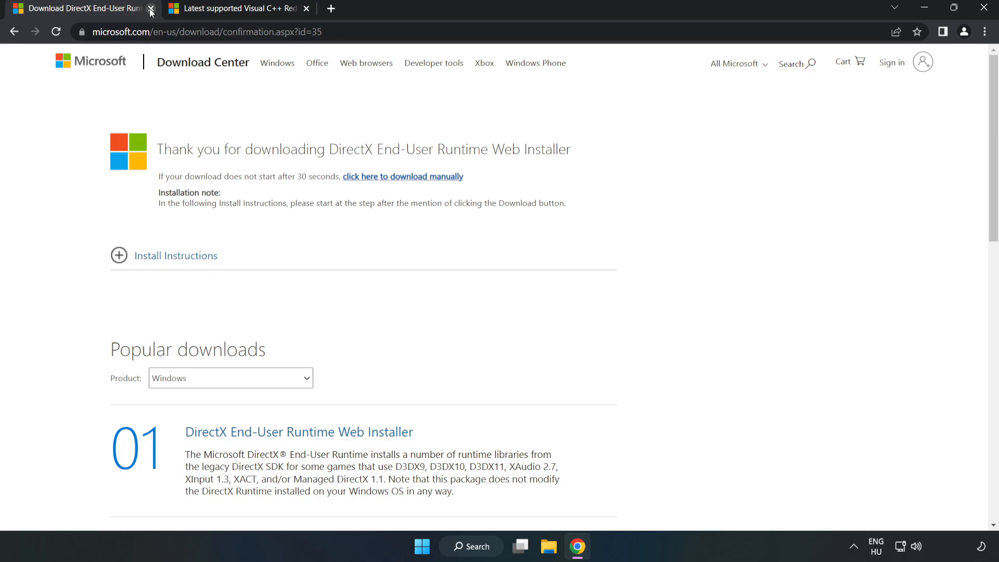
{"action": "left_click", "coordinate": [151, 8]}
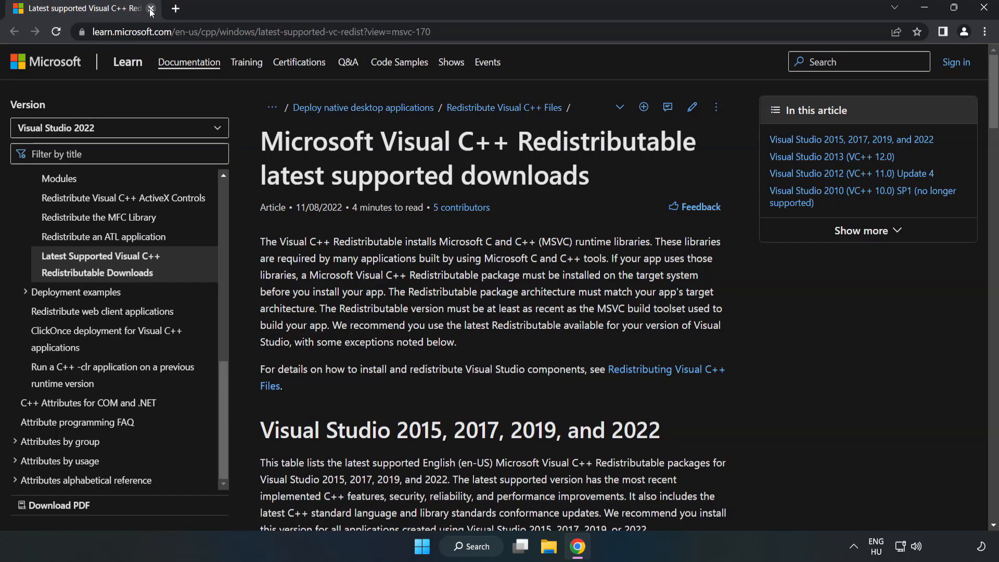
{"action": "left_click", "coordinate": [255, 31]}
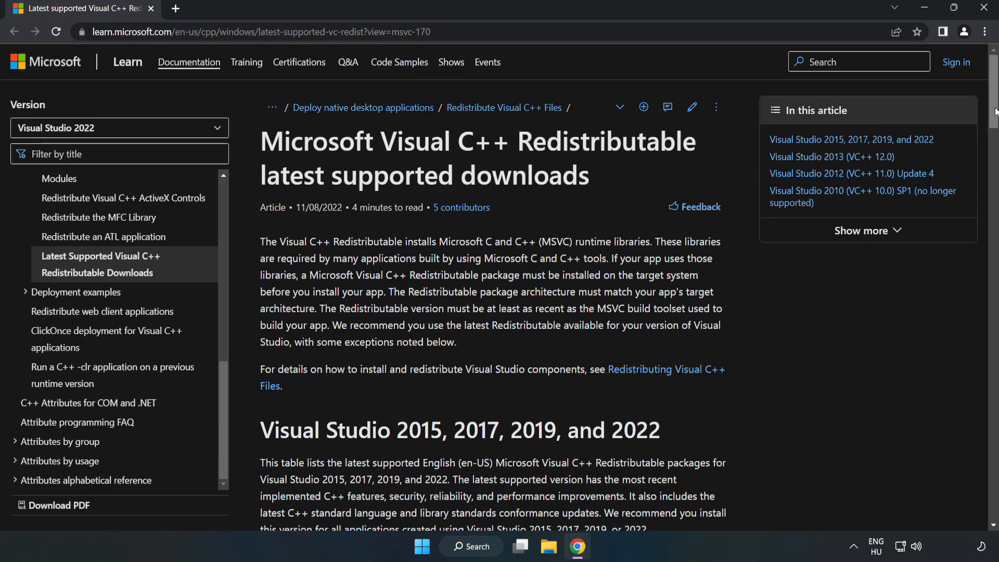
{"action": "scroll", "scroll_direction": "down", "scroll_amount": 3}
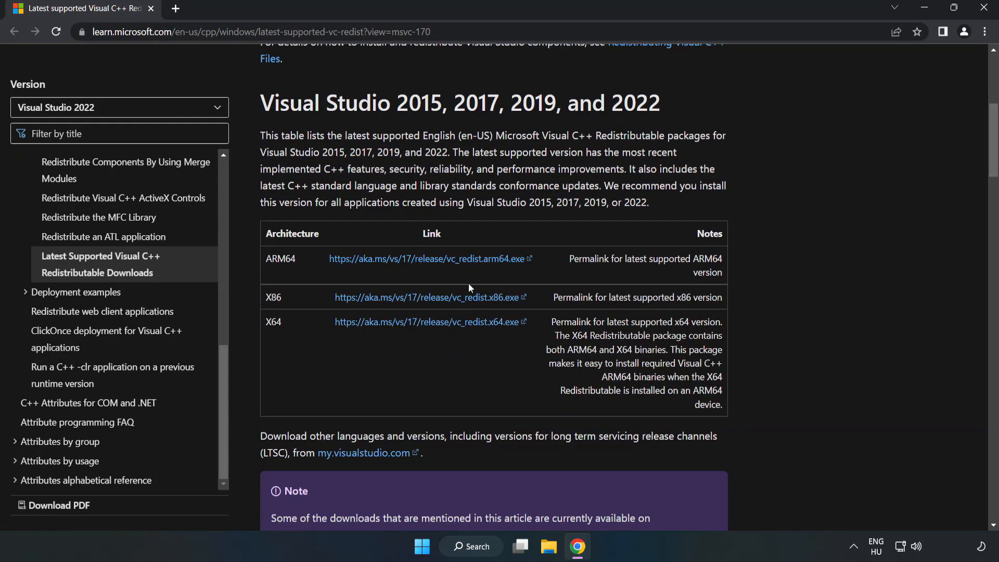
{"action": "left_click", "coordinate": [430, 296]}
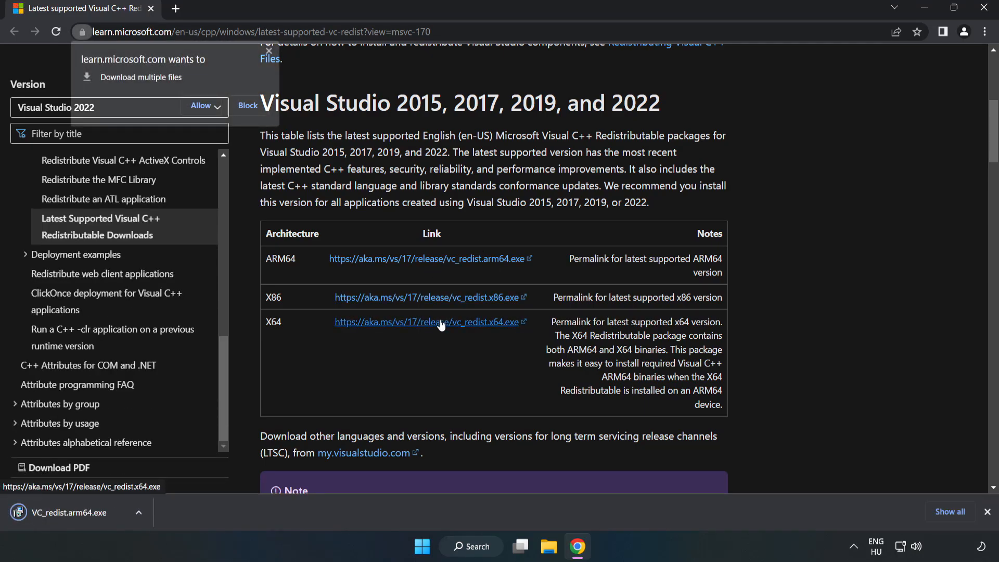
{"action": "left_click", "coordinate": [200, 106]}
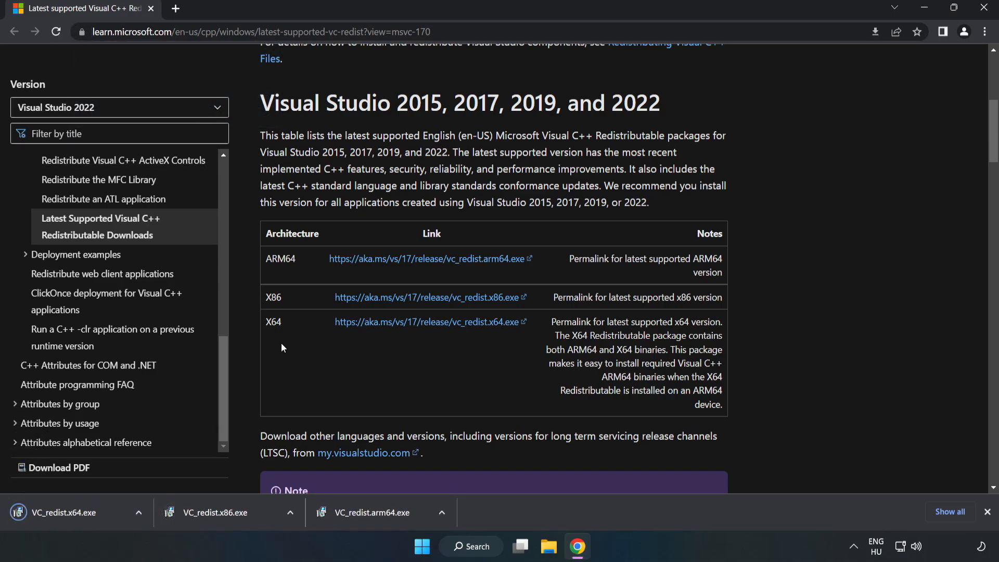
{"action": "left_click", "coordinate": [375, 512]}
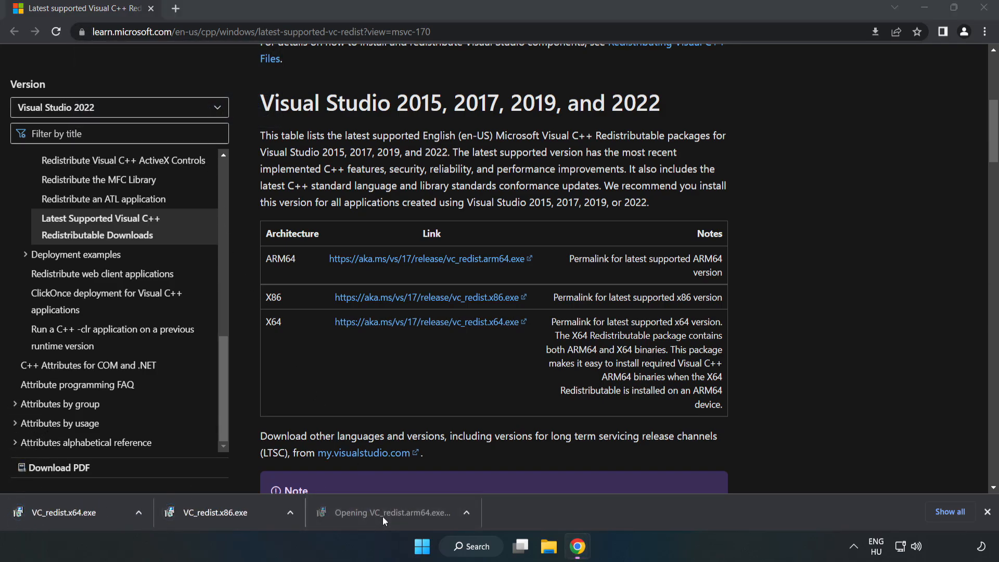
Agree to the ARM64 license terms, attempt Install, and close the Setup Failed screen
{"action": "left_click", "coordinate": [391, 512]}
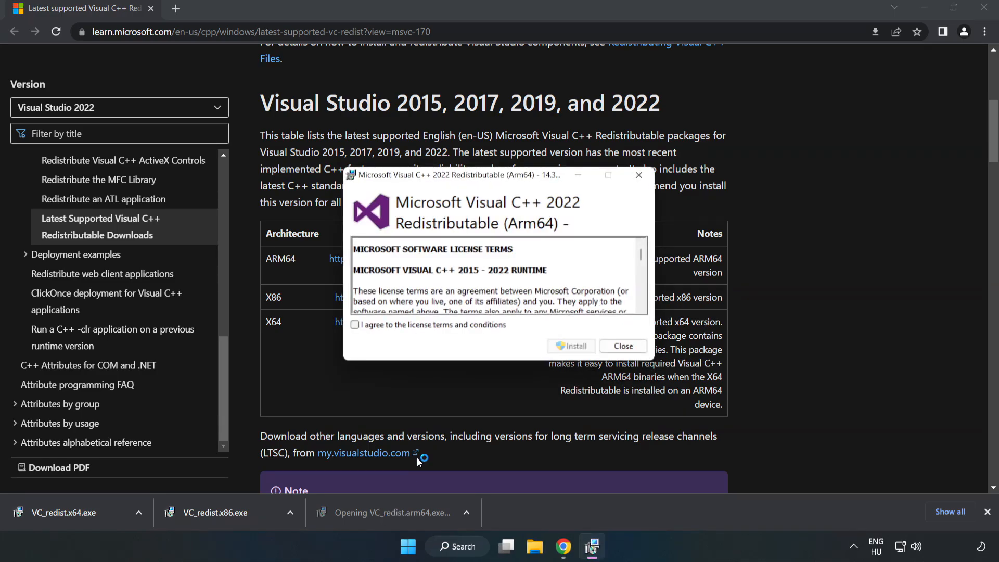
{"action": "scroll", "scroll_direction": "down", "scroll_amount": 3}
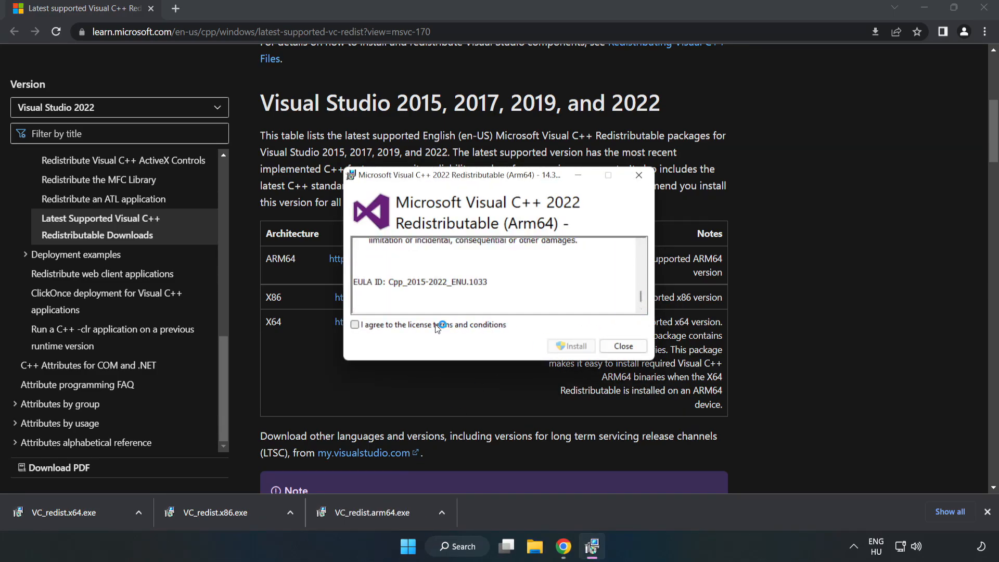
{"action": "left_click", "coordinate": [355, 325]}
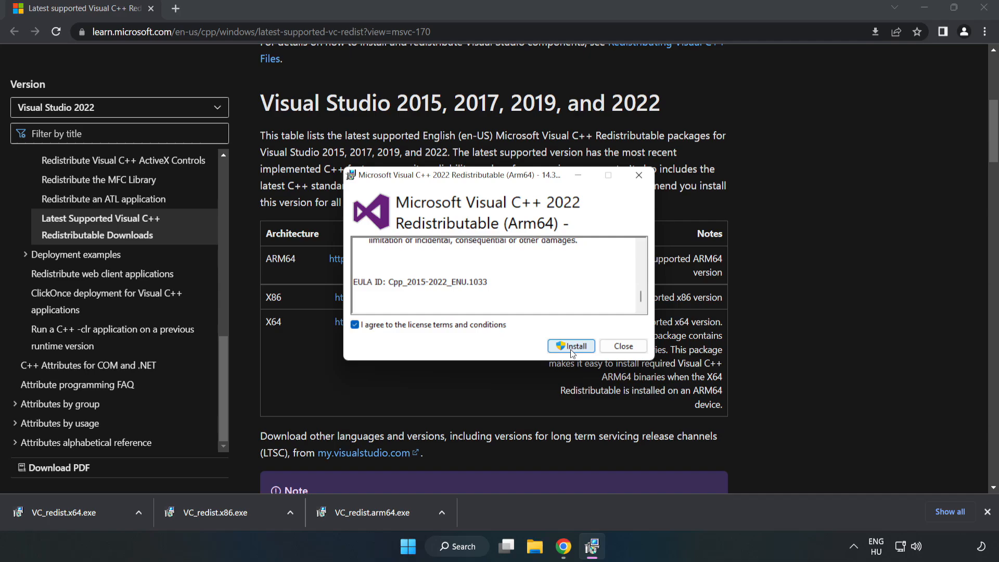
{"action": "left_click", "coordinate": [571, 345]}
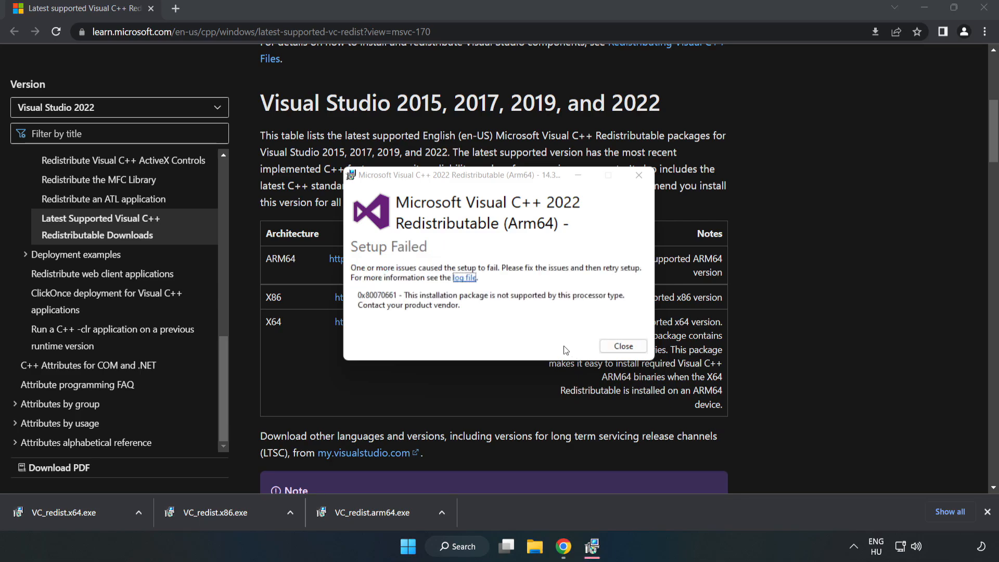
{"action": "mouse_move", "coordinate": [622, 345]}
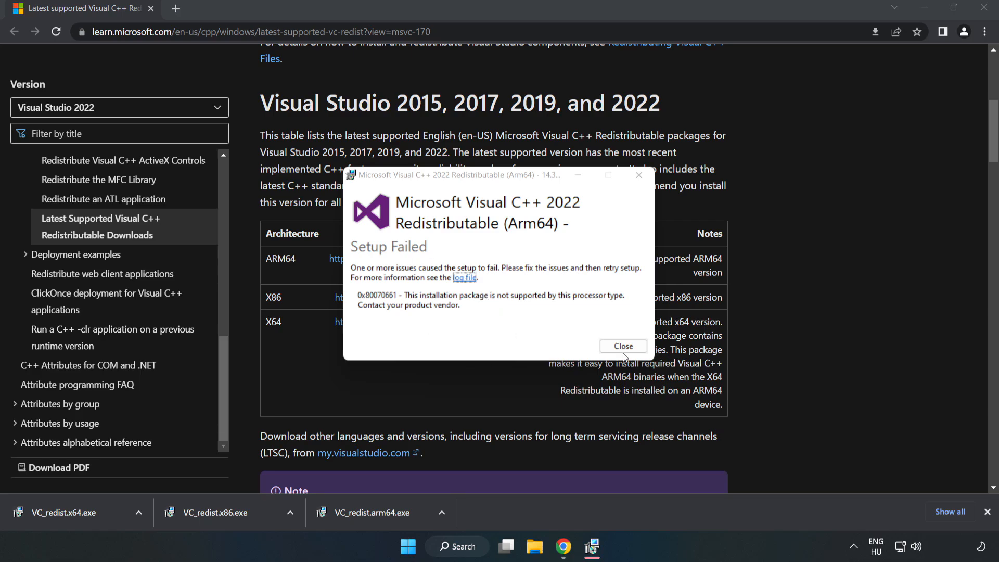
{"action": "left_click", "coordinate": [623, 346]}
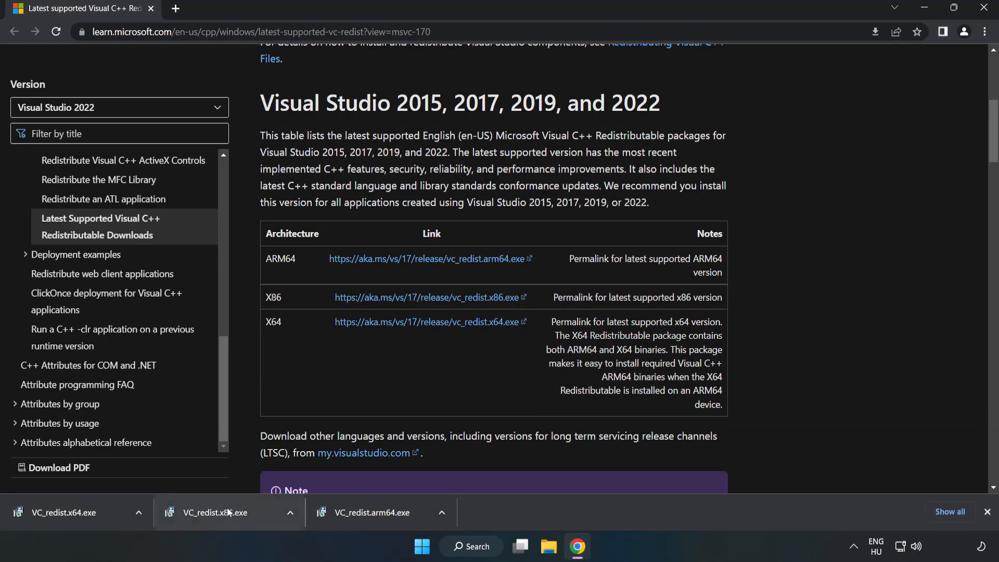
Run VC_redist.x86.exe and VC_redist.x64.exe to success, close each, then close Chrome
{"action": "left_click", "coordinate": [213, 512]}
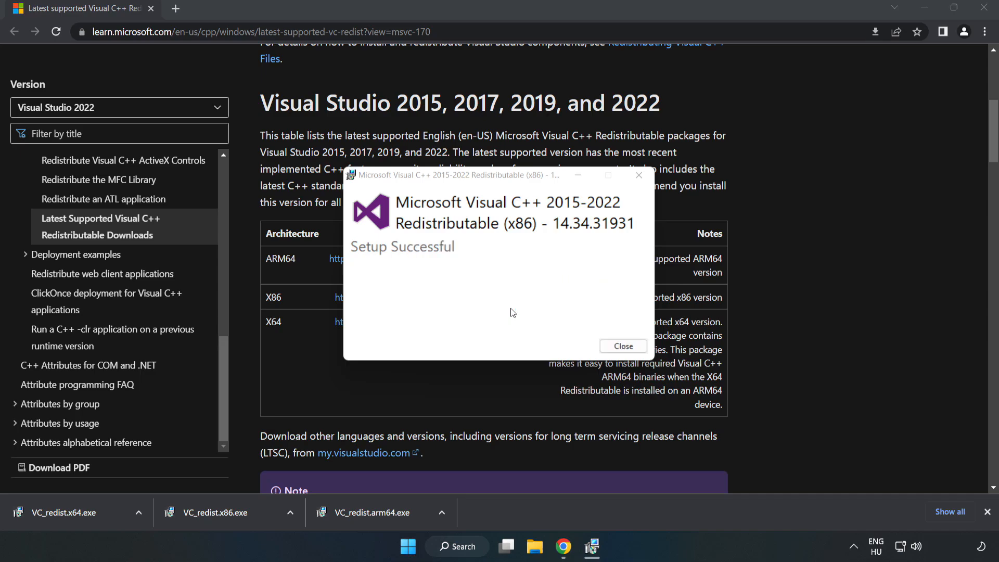
{"action": "left_click", "coordinate": [622, 346]}
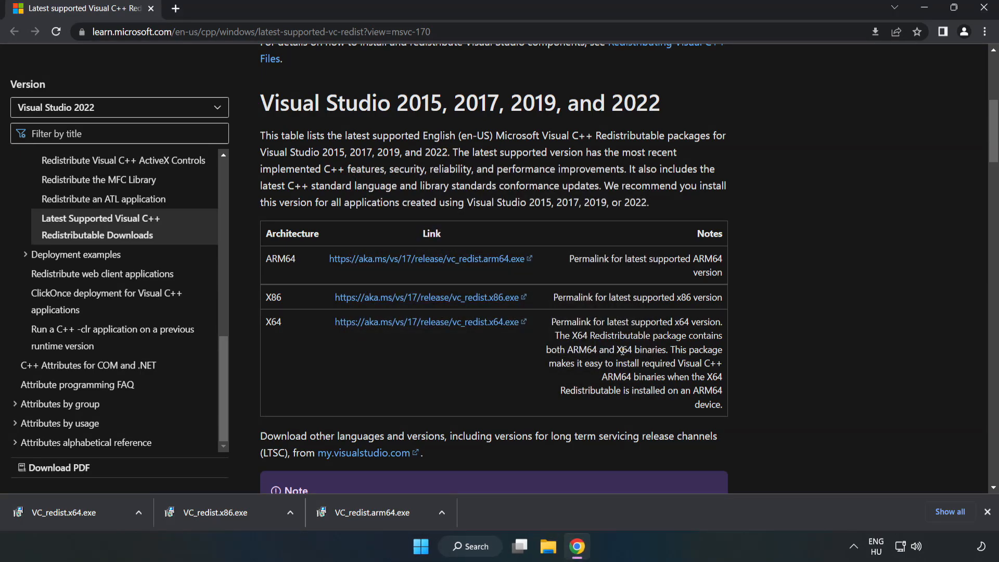
{"action": "left_click", "coordinate": [66, 511]}
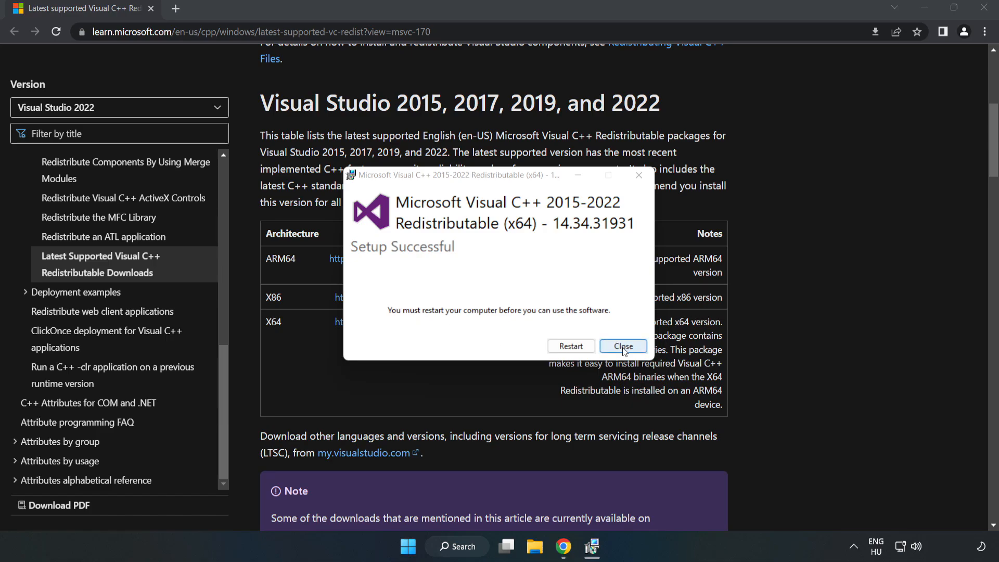
{"action": "left_click", "coordinate": [623, 345]}
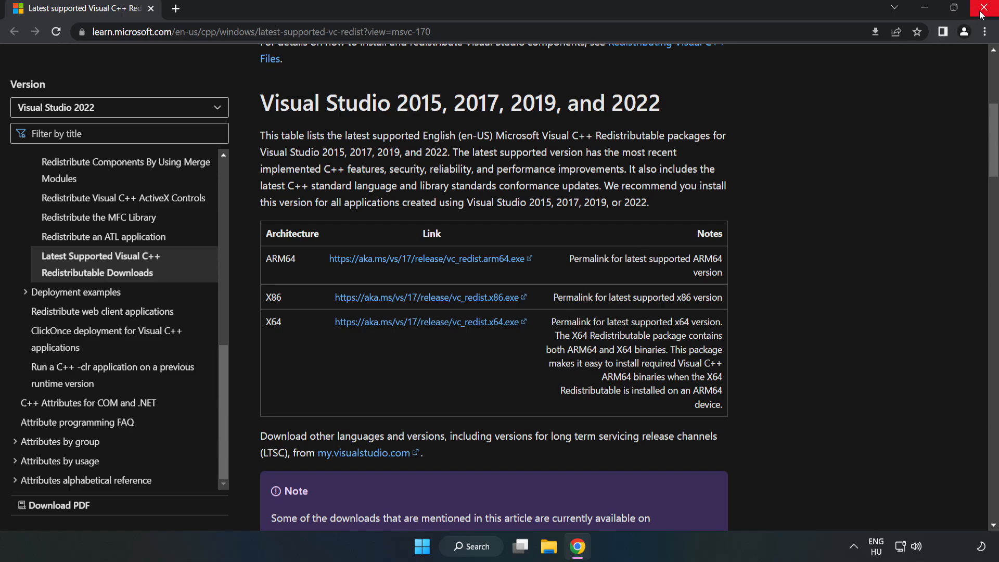
{"action": "left_click", "coordinate": [989, 7]}
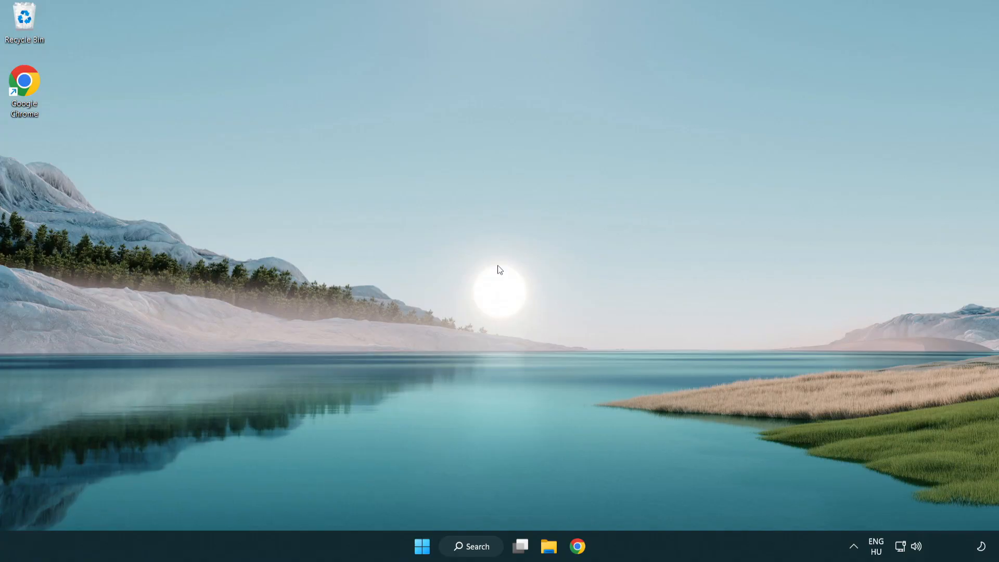